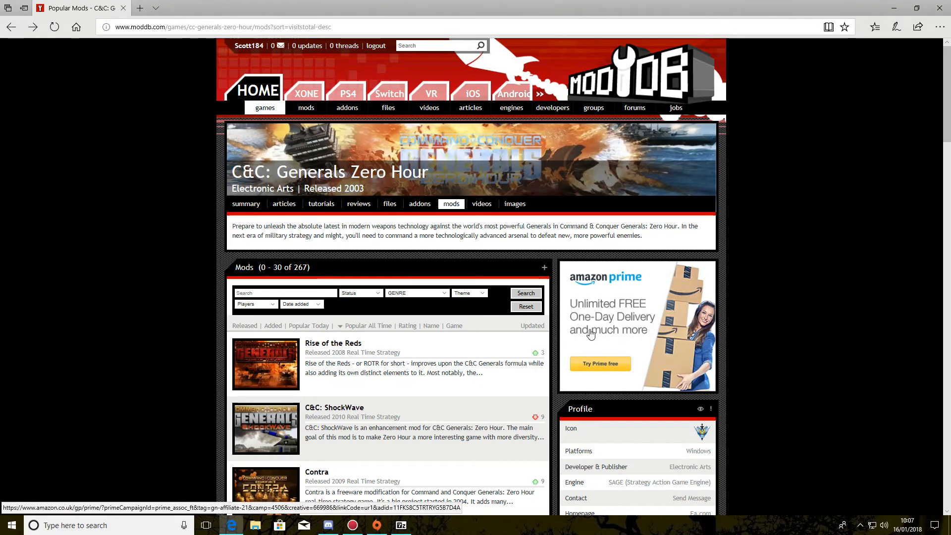
From the Zero Hour mods list, reach the Contra mod page and its files list
{"action": "scroll", "scroll_direction": "down", "scroll_amount": 3}
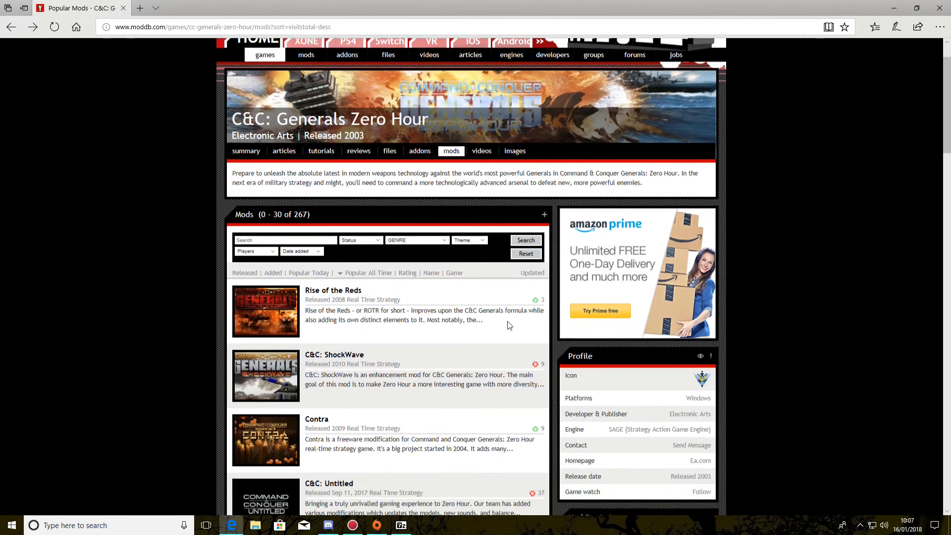
{"action": "scroll", "scroll_direction": "down", "scroll_amount": 3}
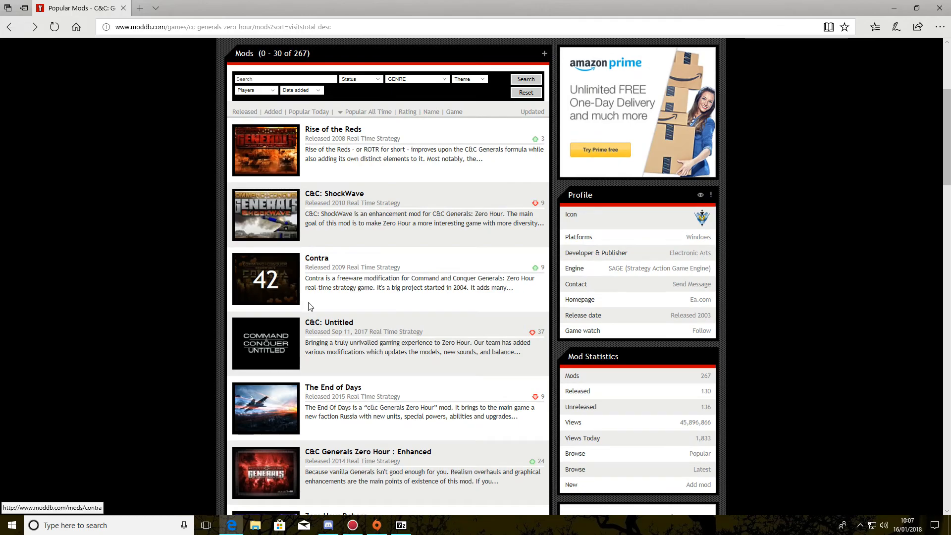
{"action": "mouse_move", "coordinate": [285, 278]}
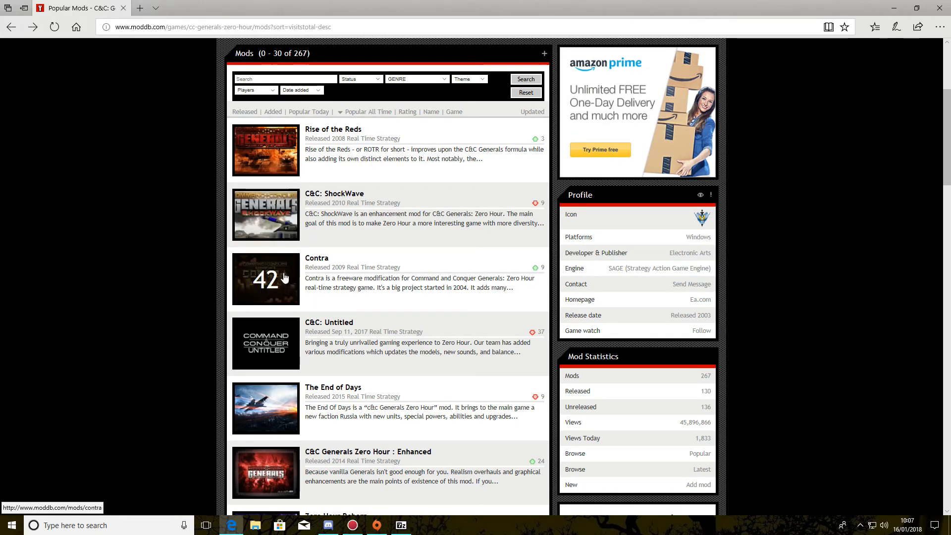
{"action": "mouse_move", "coordinate": [321, 256]}
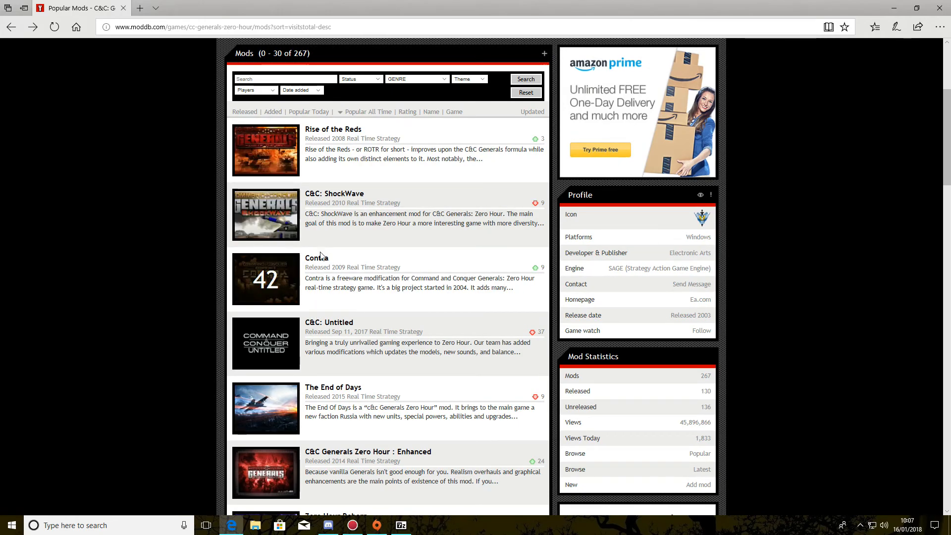
{"action": "left_click", "coordinate": [316, 257]}
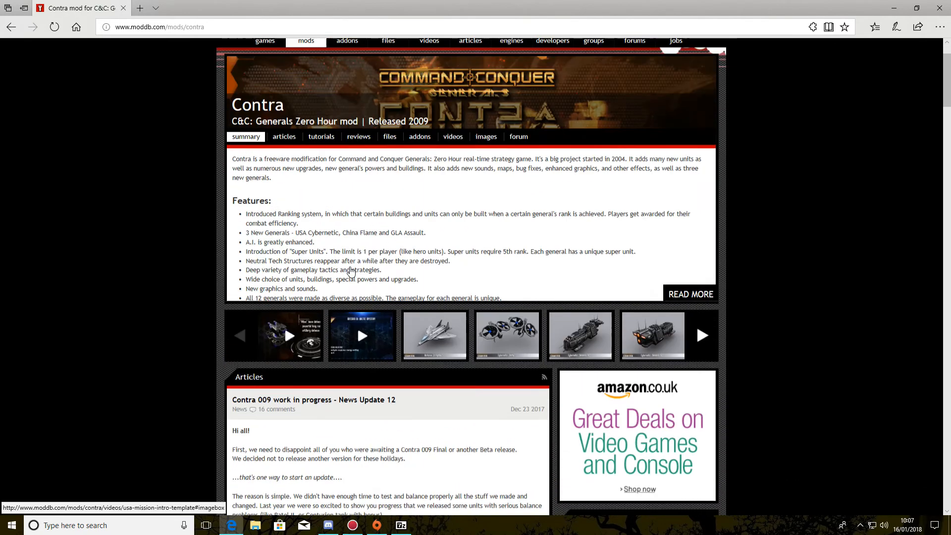
{"action": "scroll", "scroll_direction": "up", "scroll_amount": 3}
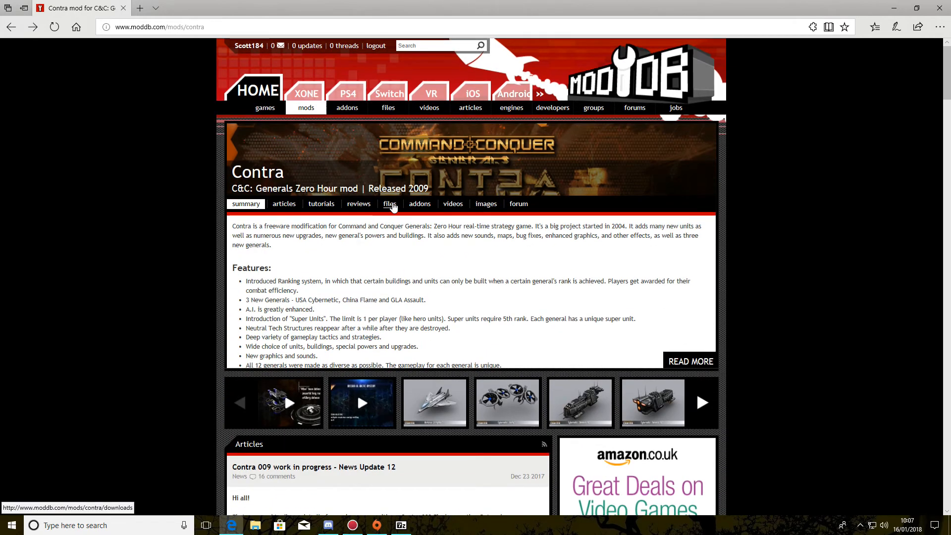
{"action": "left_click", "coordinate": [390, 203]}
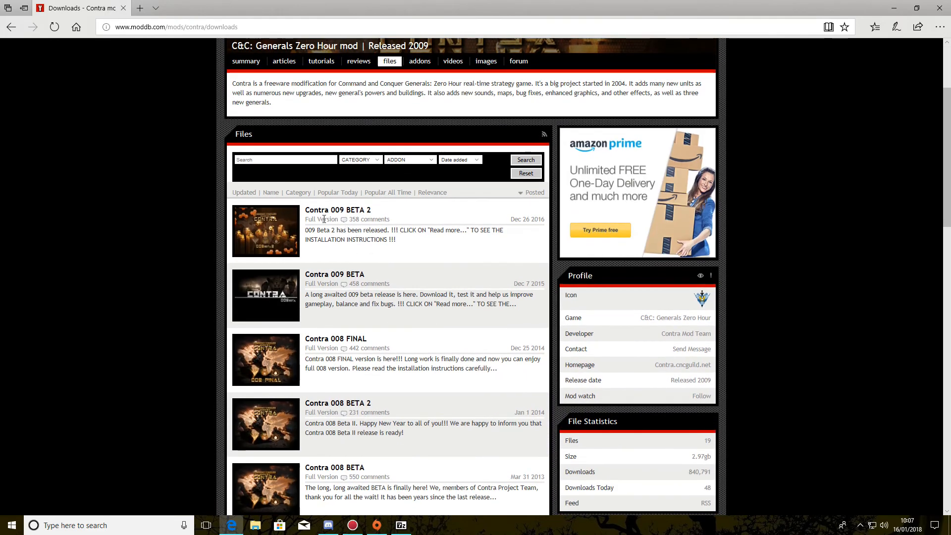
Open the Contra 009 BETA 2 file download page from the files list
{"action": "left_click", "coordinate": [337, 209]}
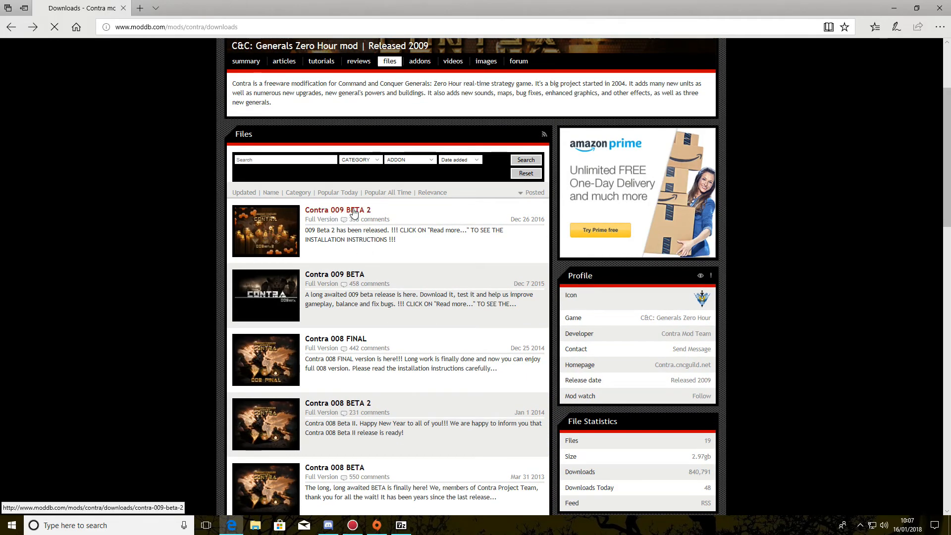
{"action": "left_click", "coordinate": [336, 210]}
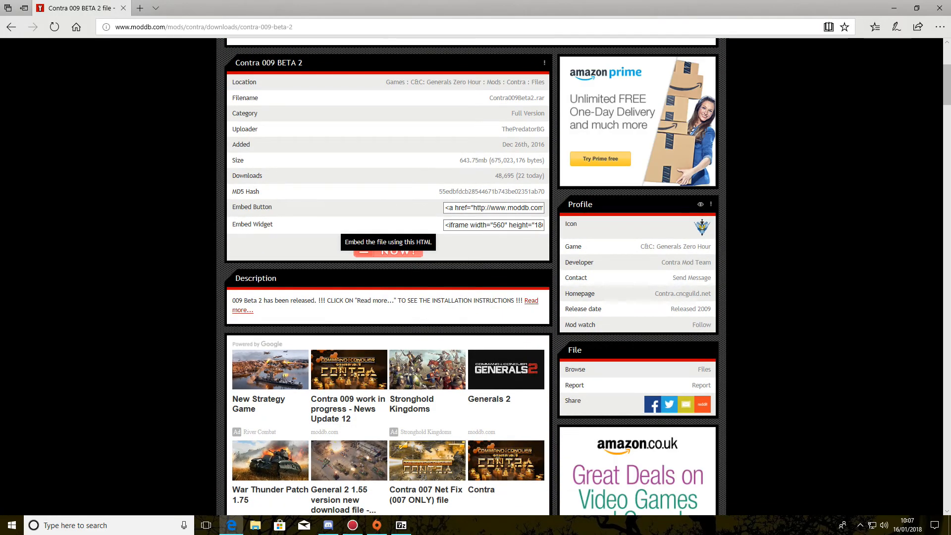
{"action": "scroll", "scroll_direction": "up", "scroll_amount": 3}
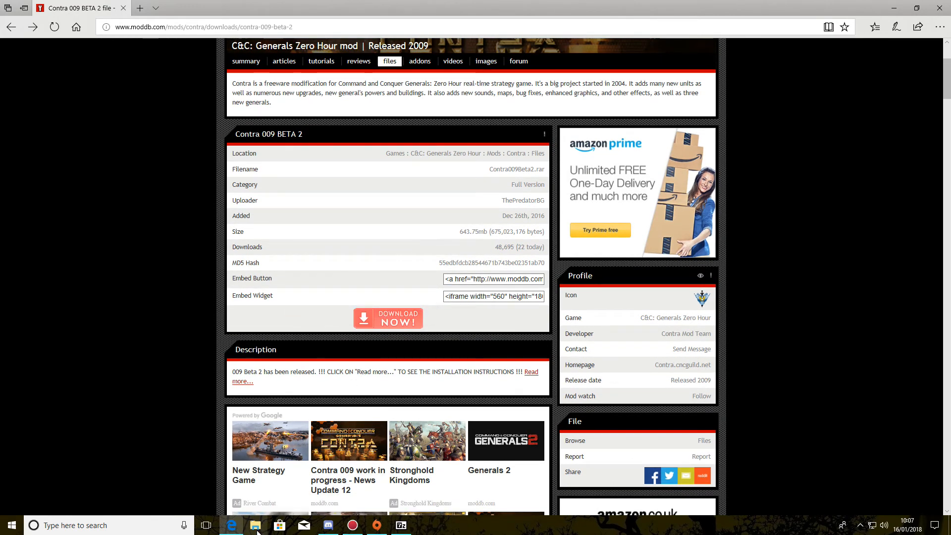
Open File Explorer at Downloads and select the Contra009Beta2.rar archive
{"action": "left_click", "coordinate": [255, 525]}
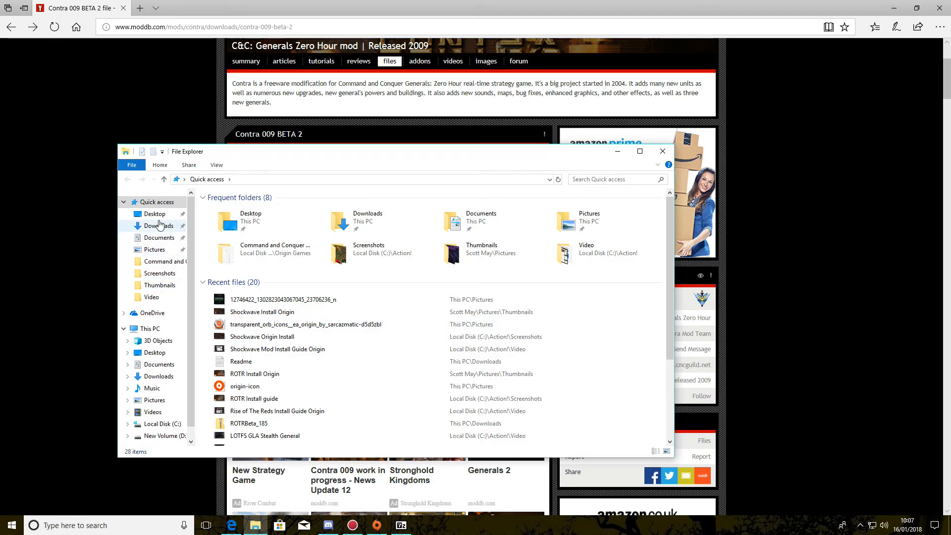
{"action": "left_click", "coordinate": [161, 226]}
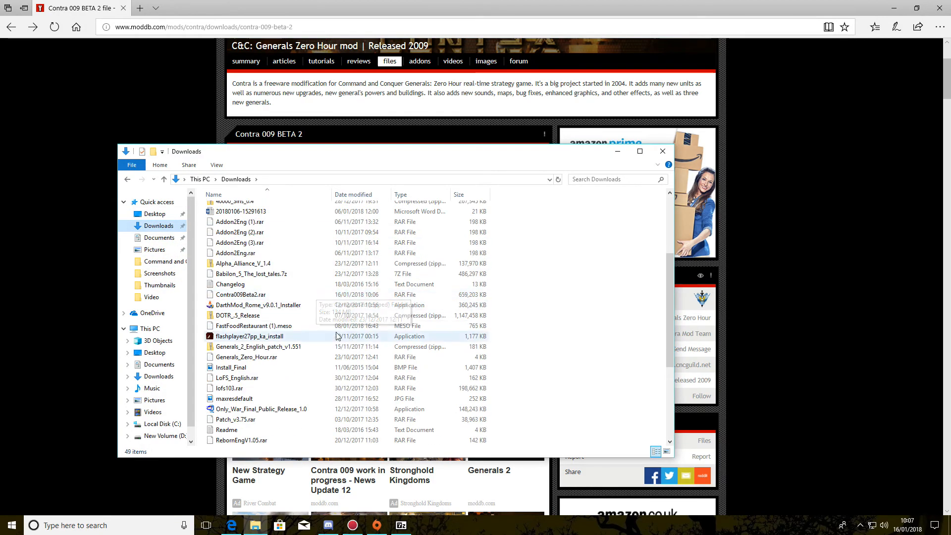
{"action": "scroll", "scroll_direction": "up", "scroll_amount": 3}
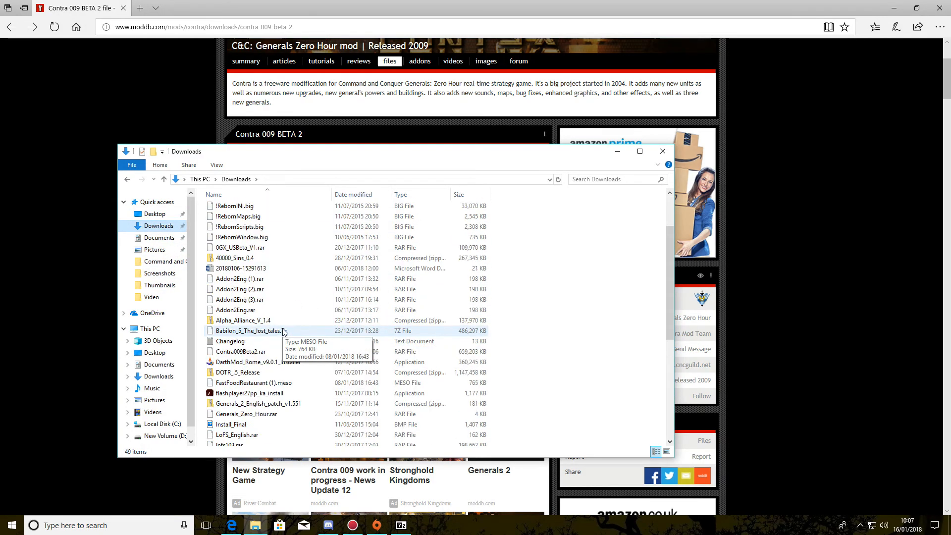
{"action": "scroll", "scroll_direction": "down", "scroll_amount": 3}
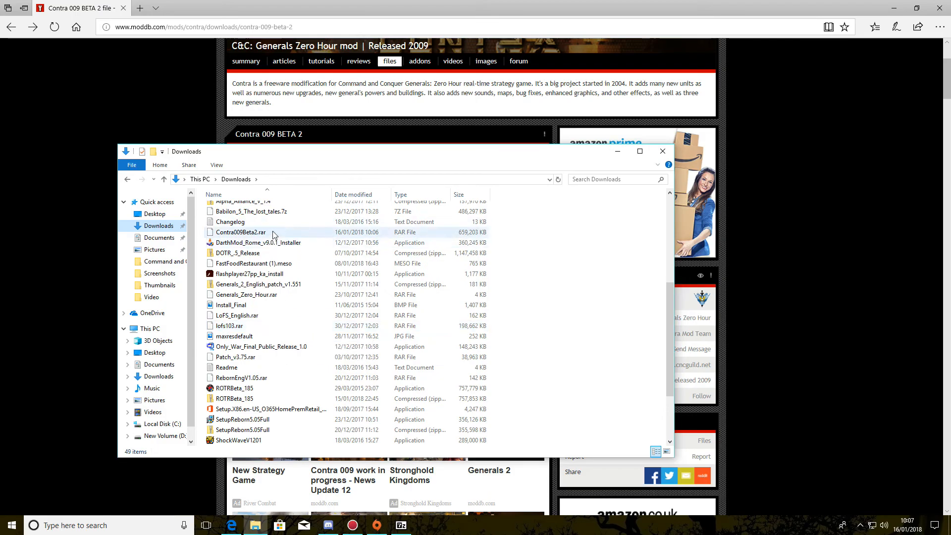
{"action": "left_click", "coordinate": [240, 232]}
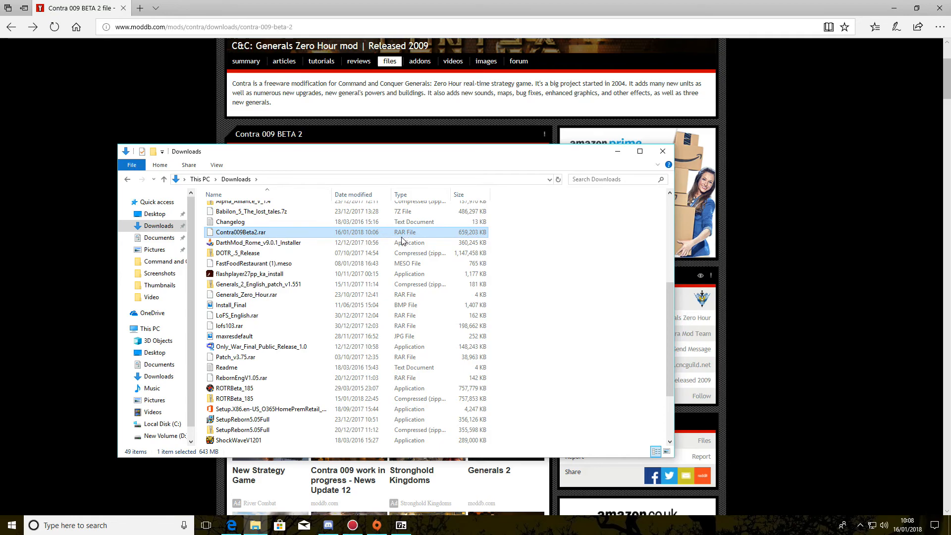
{"action": "mouse_move", "coordinate": [307, 237]}
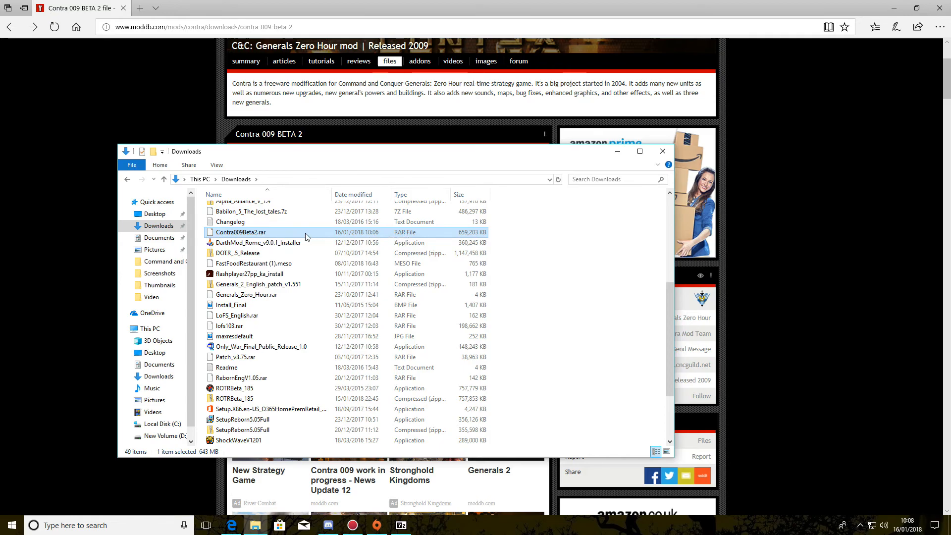
Open Contra009Beta2.rar in 7-Zip via its context menu to list the archive contents
{"action": "right_click", "coordinate": [241, 232]}
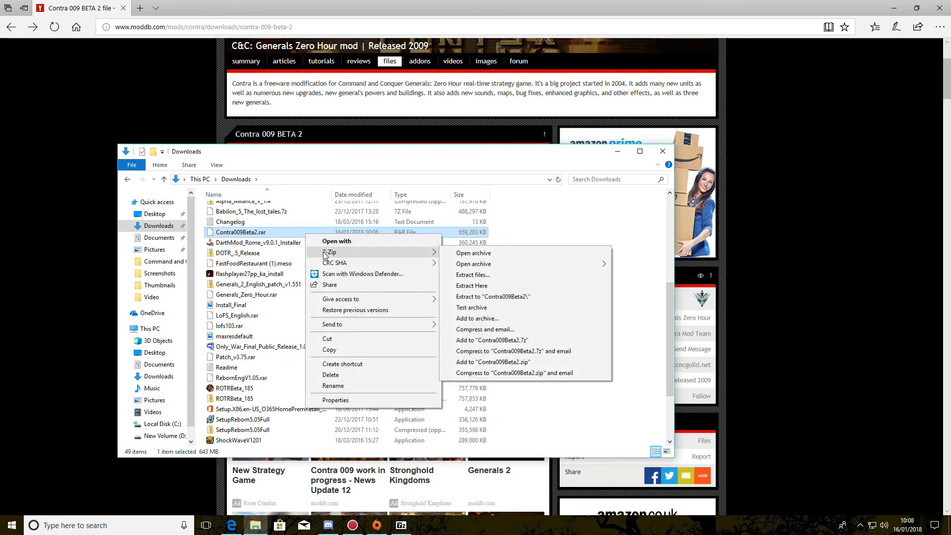
{"action": "mouse_move", "coordinate": [396, 257]}
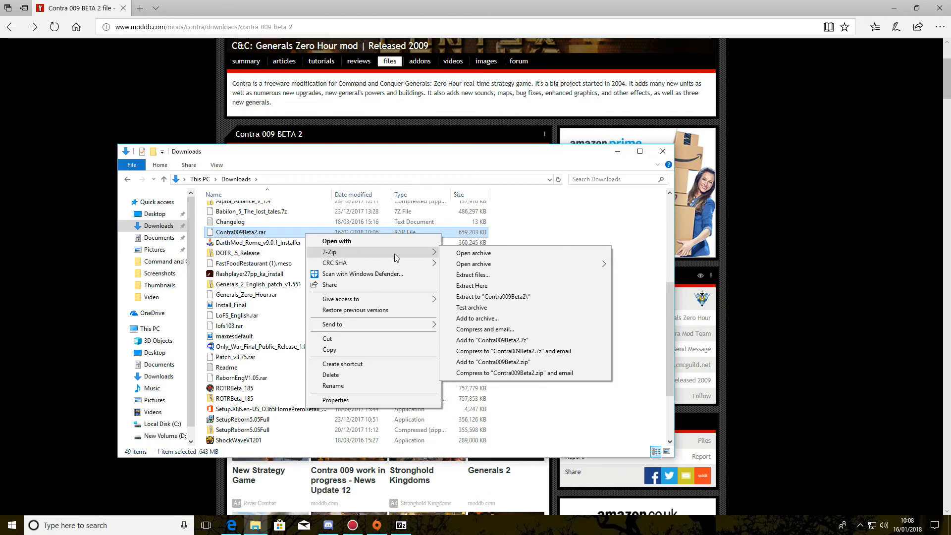
{"action": "mouse_move", "coordinate": [479, 252]}
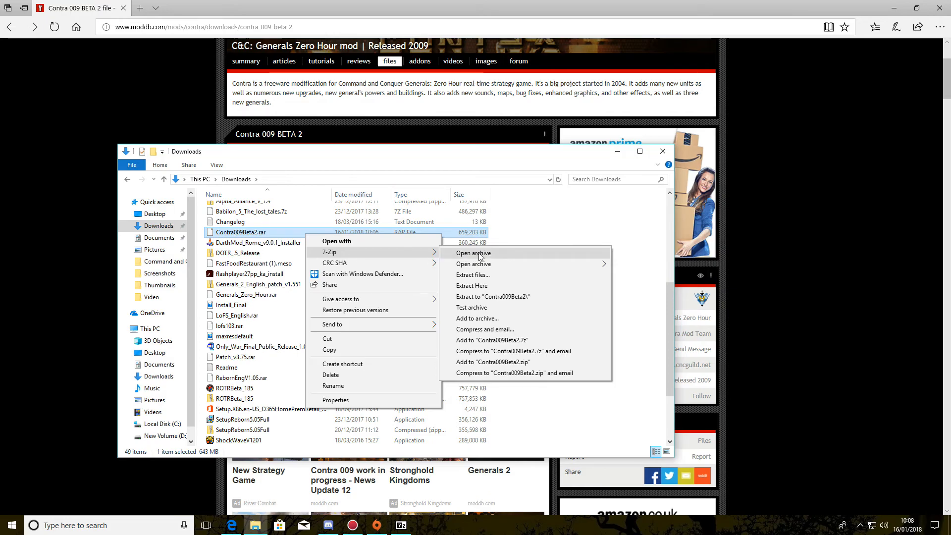
{"action": "left_click", "coordinate": [472, 253]}
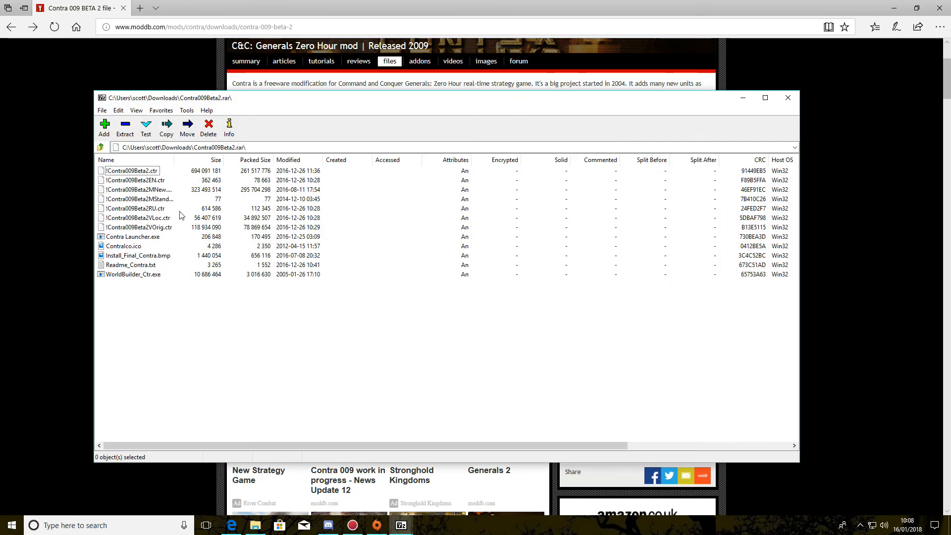
{"action": "mouse_move", "coordinate": [141, 266]}
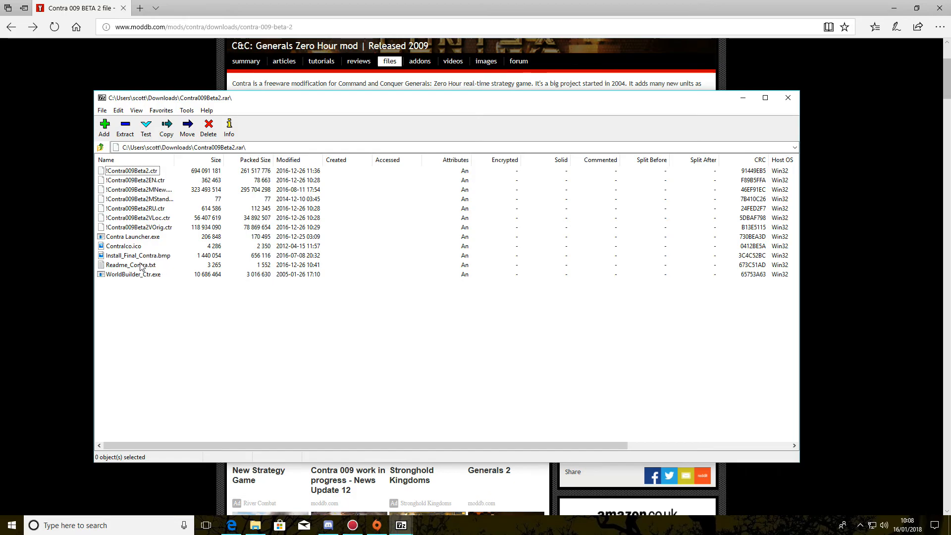
Read the Readme_Contra text file in Notepad and close it
{"action": "double_click", "coordinate": [132, 265]}
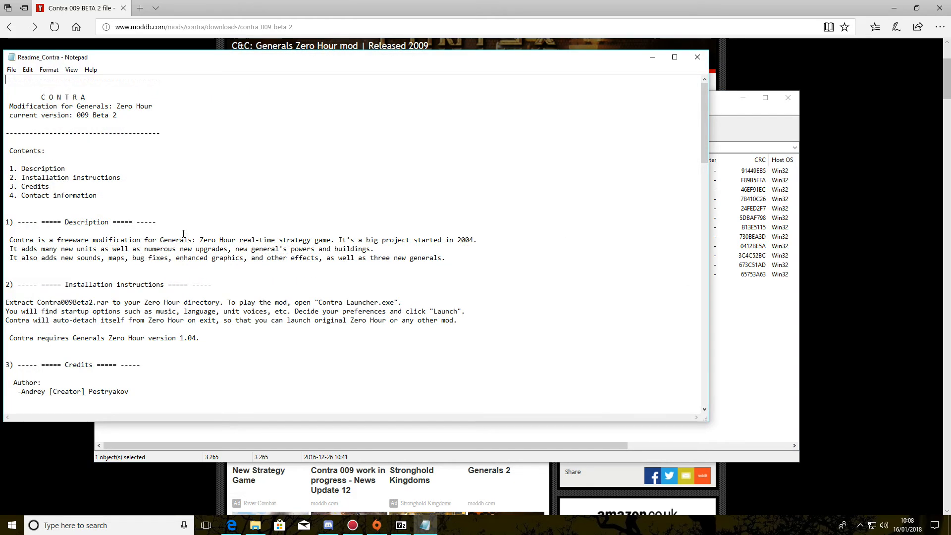
{"action": "scroll", "scroll_direction": "down", "scroll_amount": 3}
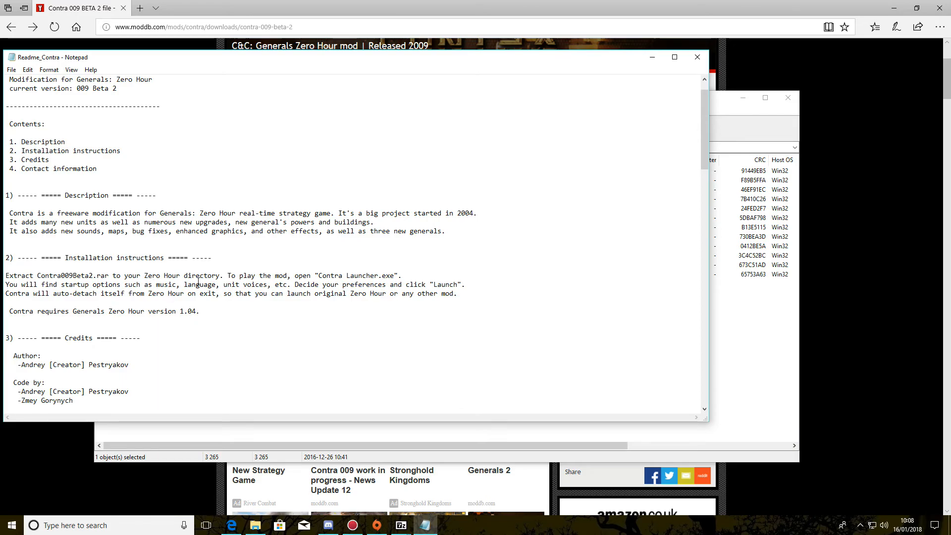
{"action": "mouse_move", "coordinate": [280, 286]}
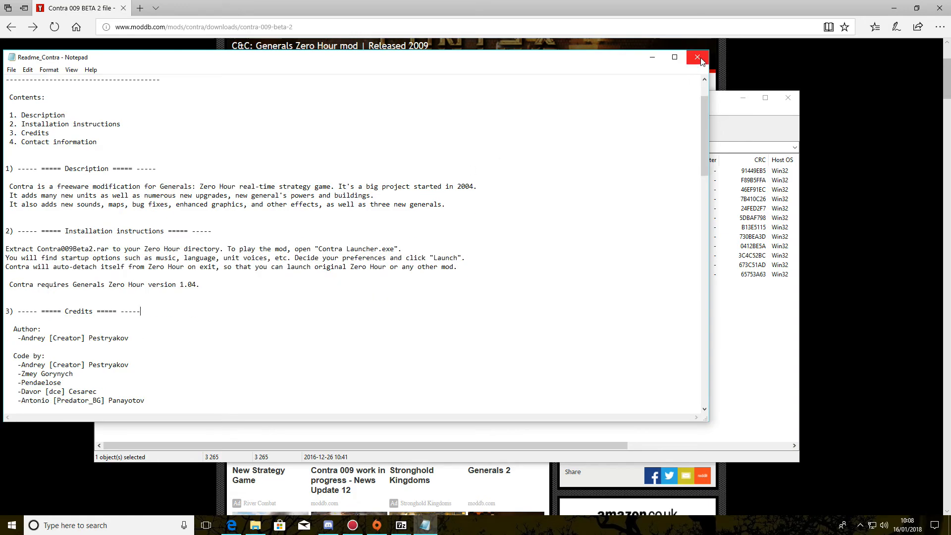
{"action": "left_click", "coordinate": [697, 57]}
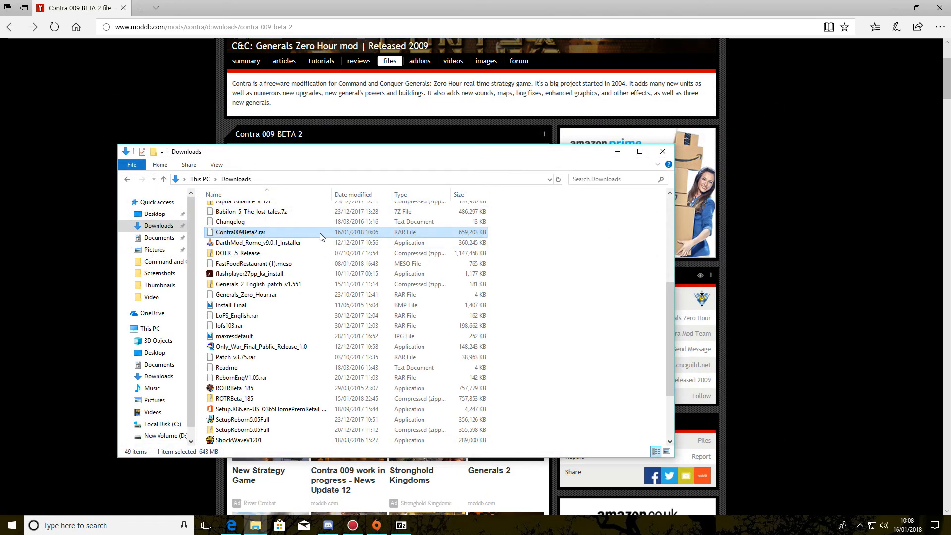
Start 7-Zip's Extract files for Contra009Beta2.rar and browse for another destination folder
{"action": "right_click", "coordinate": [240, 232]}
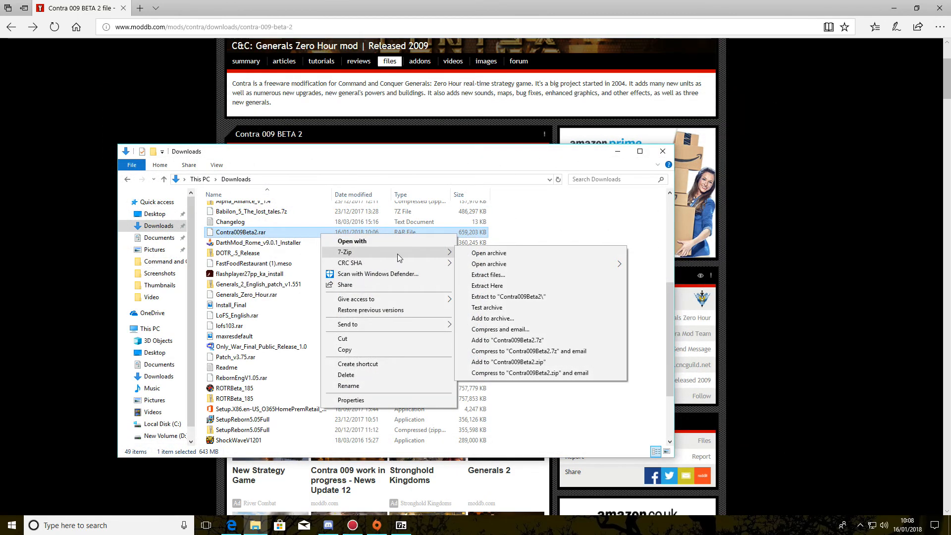
{"action": "left_click", "coordinate": [488, 274]}
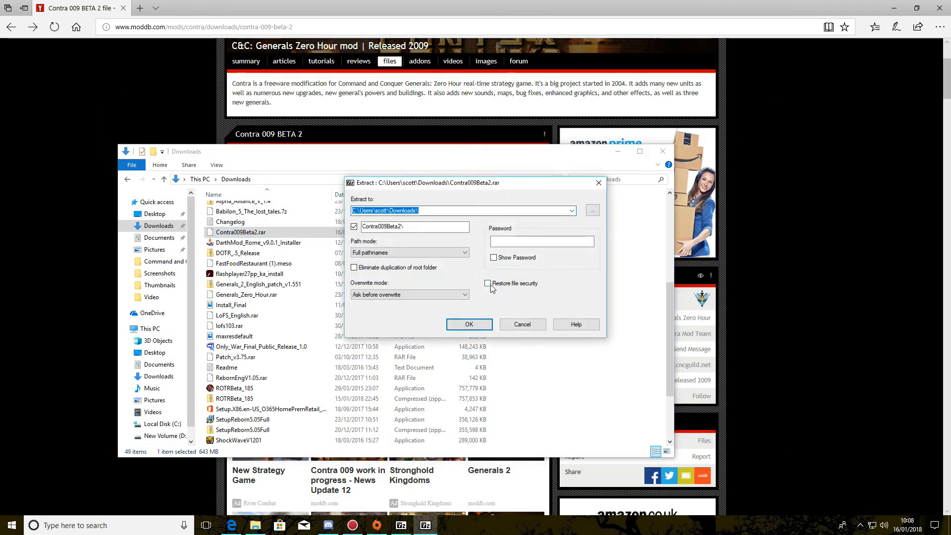
{"action": "left_click", "coordinate": [591, 210]}
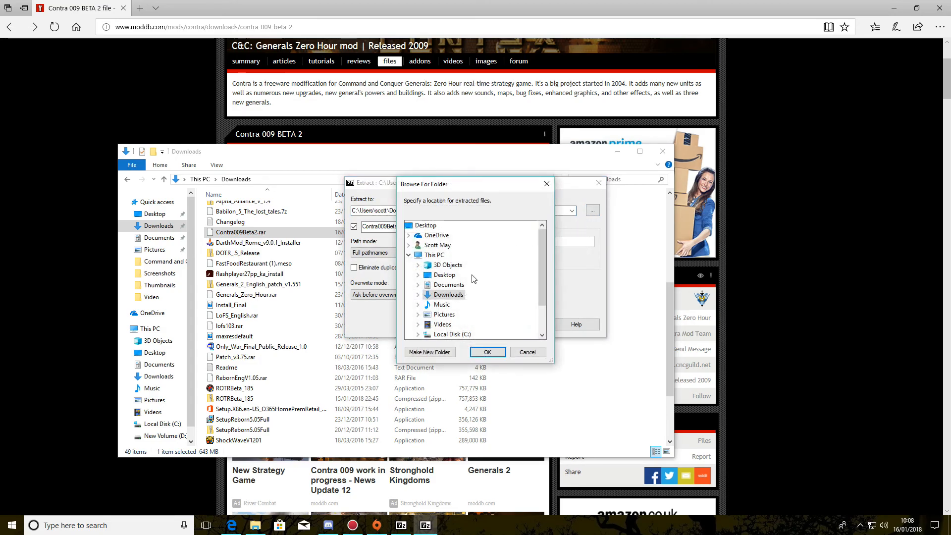
Choose the inner Command and Conquer Generals Zero Hour folder under Origin Games as the extraction target
{"action": "scroll", "scroll_direction": "down", "scroll_amount": 3}
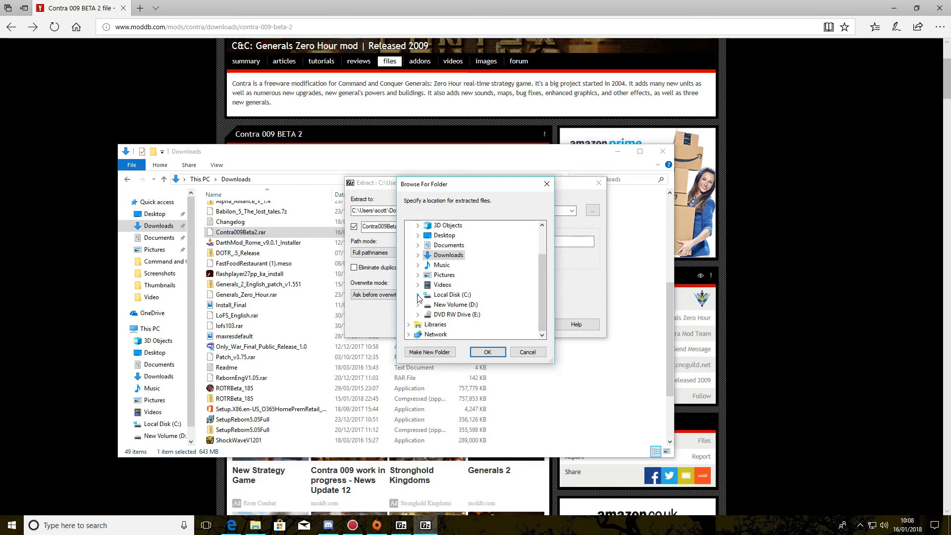
{"action": "left_click", "coordinate": [418, 294]}
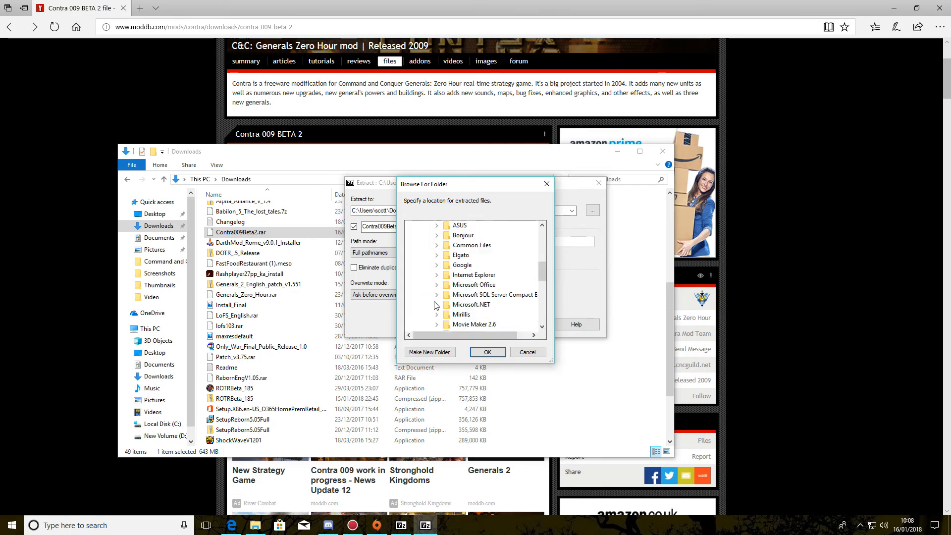
{"action": "scroll", "scroll_direction": "down", "scroll_amount": 3}
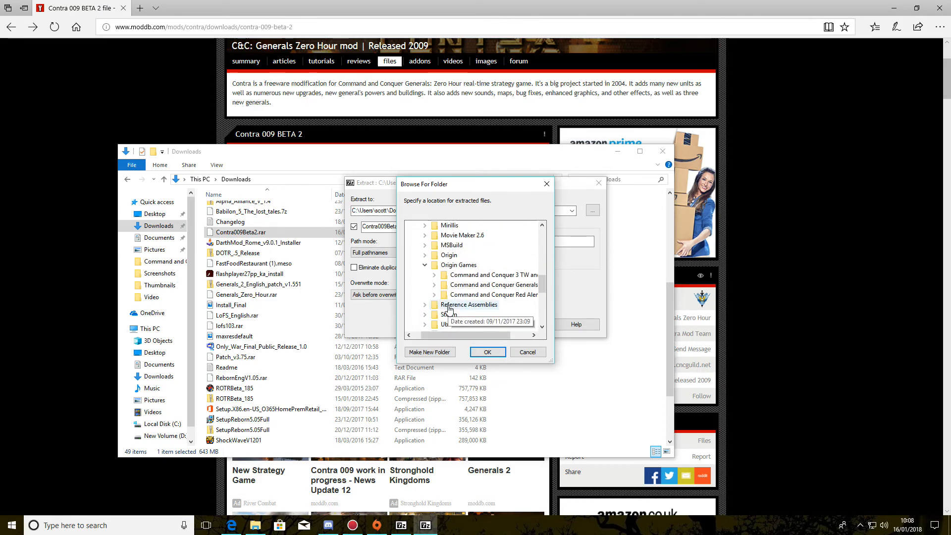
{"action": "mouse_move", "coordinate": [435, 288]}
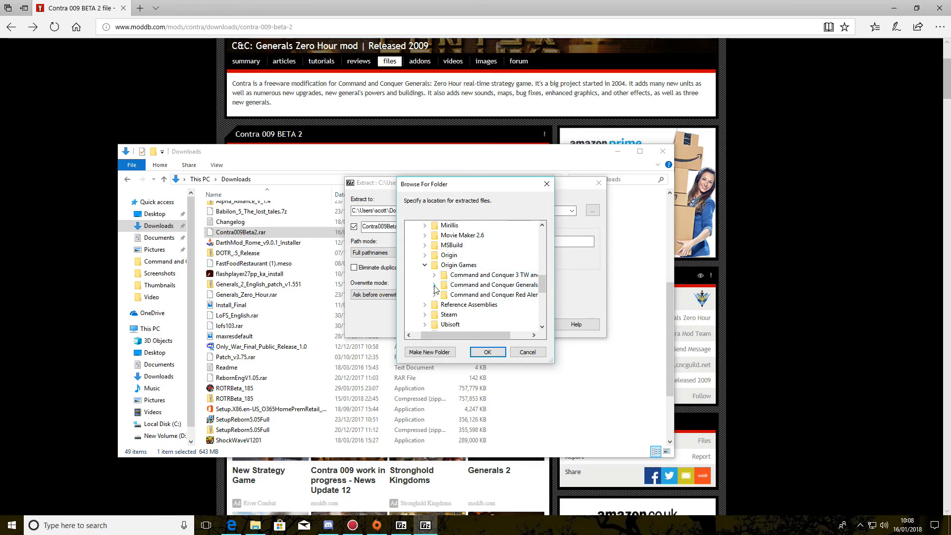
{"action": "left_click", "coordinate": [434, 274]}
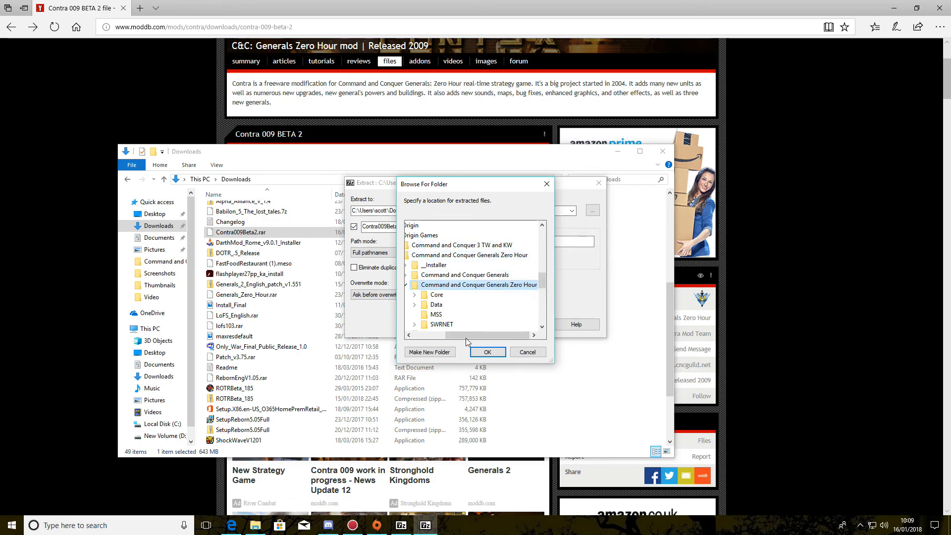
{"action": "left_click", "coordinate": [486, 351]}
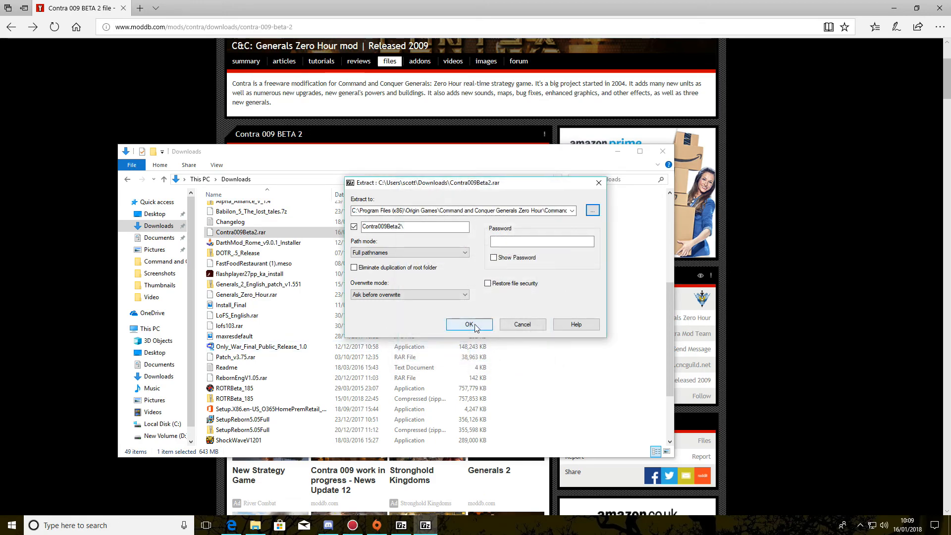
Run the extraction into the Zero Hour folder and bring the Downloads window back afterwards
{"action": "left_click", "coordinate": [469, 325]}
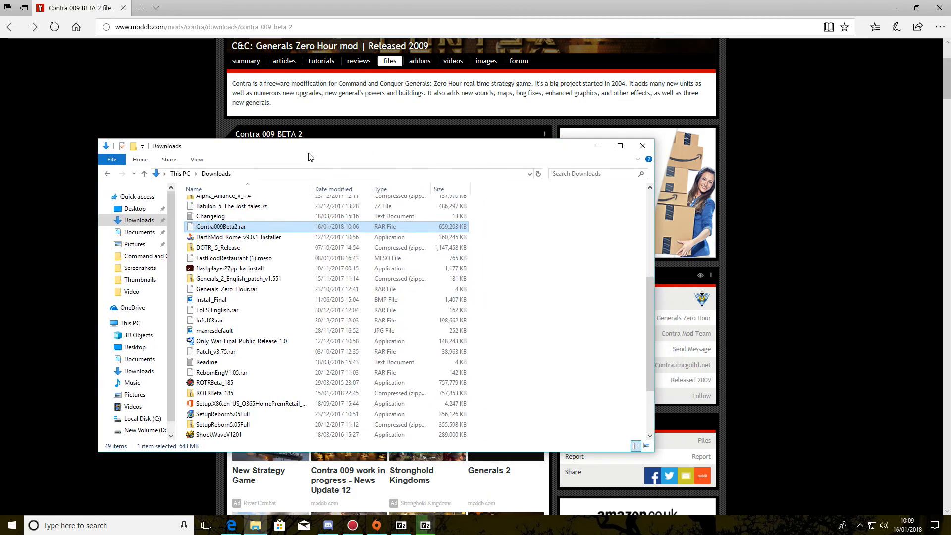
{"action": "mouse_move", "coordinate": [598, 146]}
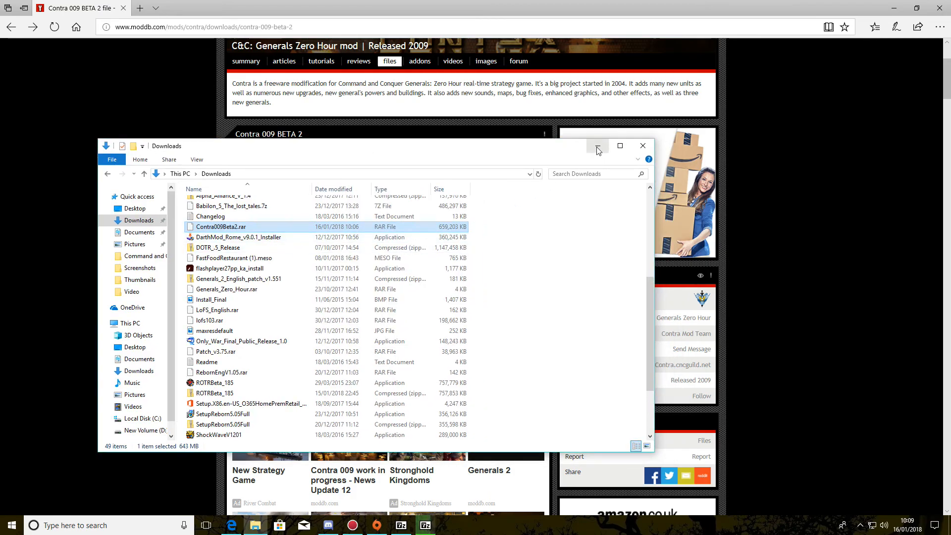
{"action": "mouse_move", "coordinate": [470, 235]}
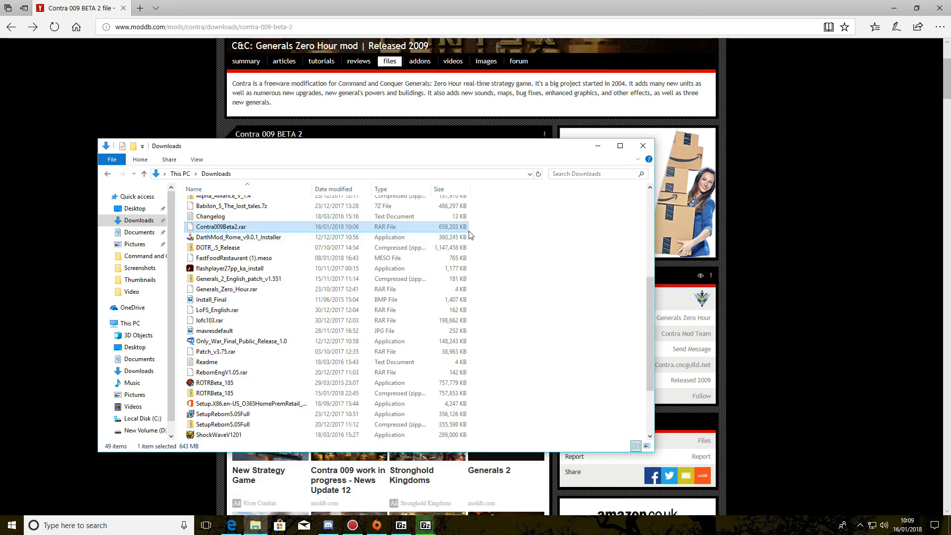
{"action": "mouse_move", "coordinate": [570, 215]}
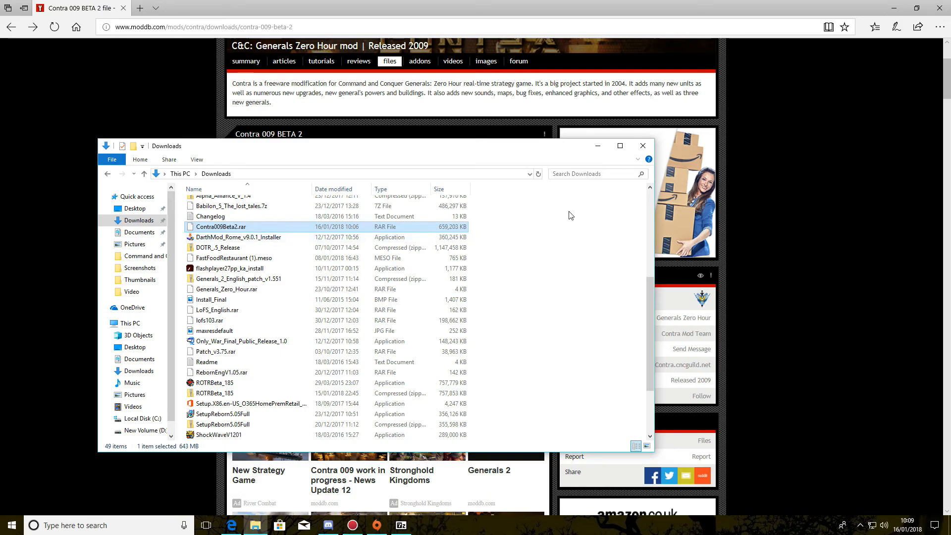
{"action": "mouse_move", "coordinate": [507, 228]}
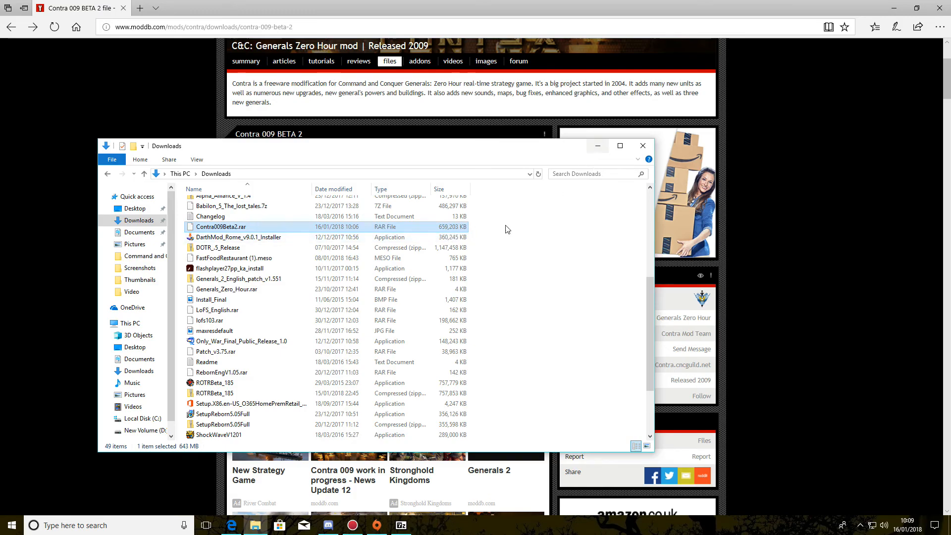
{"action": "left_click", "coordinate": [642, 146]}
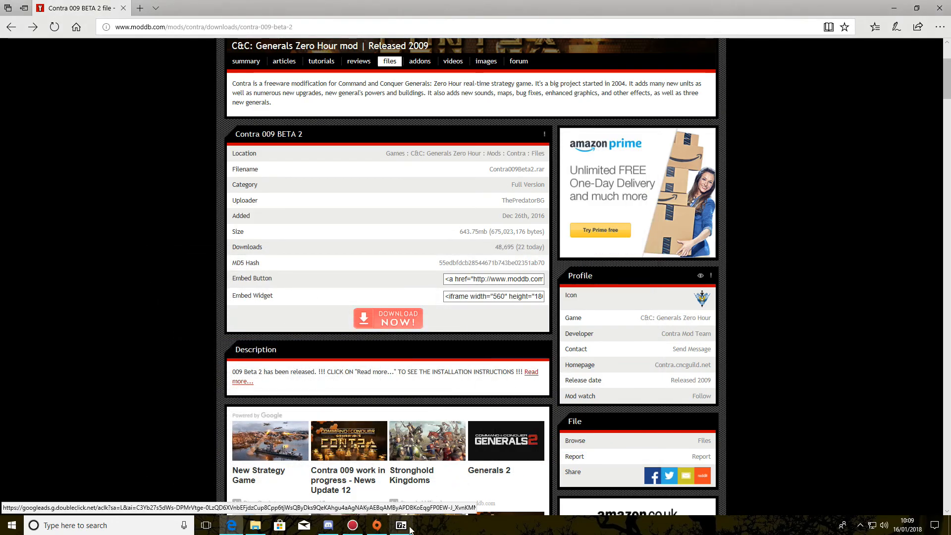
{"action": "left_click", "coordinate": [399, 525]}
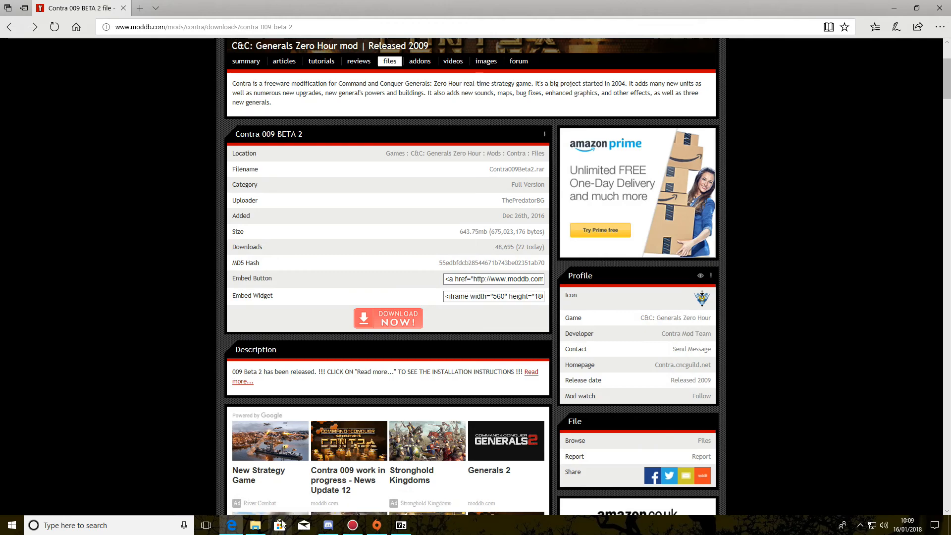
{"action": "left_click", "coordinate": [256, 525]}
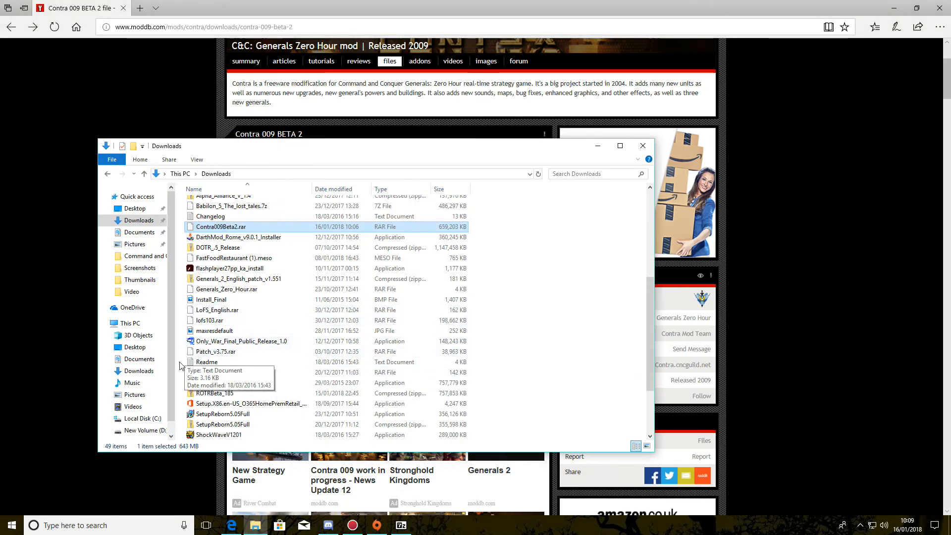
Browse C: > Program Files (x86) > Origin Games > Zero Hour game folder to the extracted Contra009Beta2 folder
{"action": "left_click", "coordinate": [144, 417]}
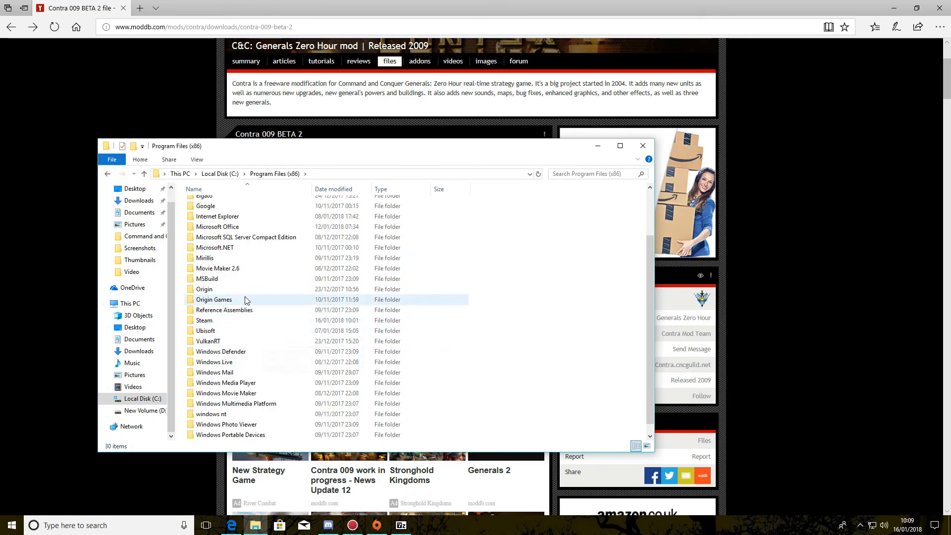
{"action": "mouse_move", "coordinate": [247, 304]}
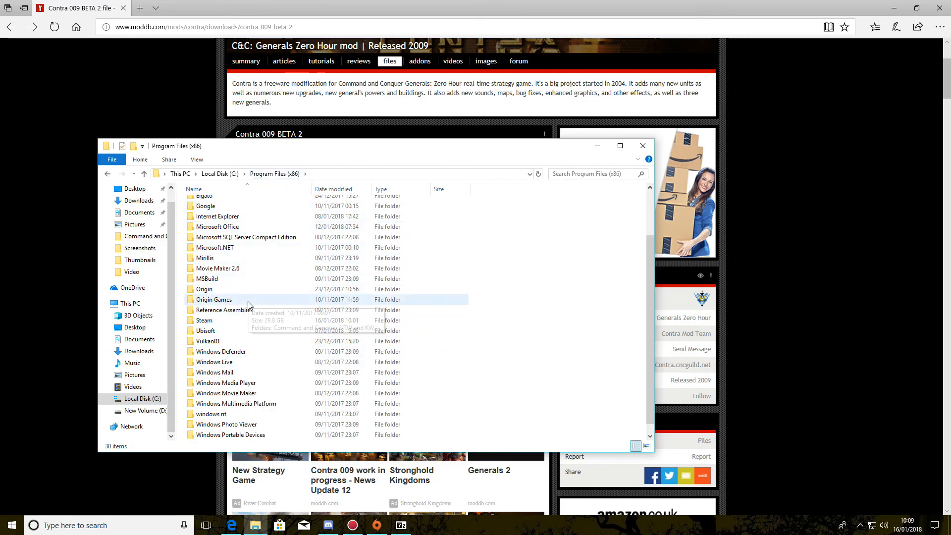
{"action": "double_click", "coordinate": [214, 300]}
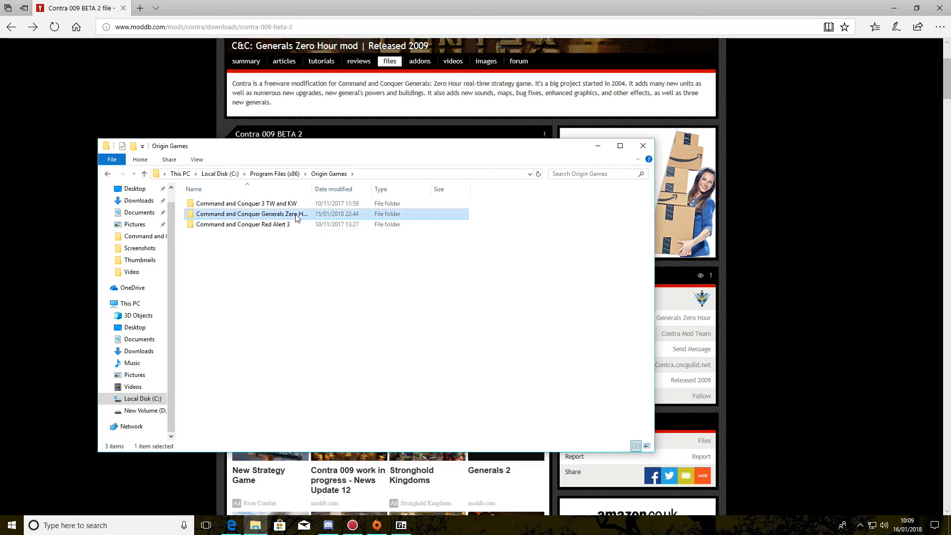
{"action": "double_click", "coordinate": [249, 214]}
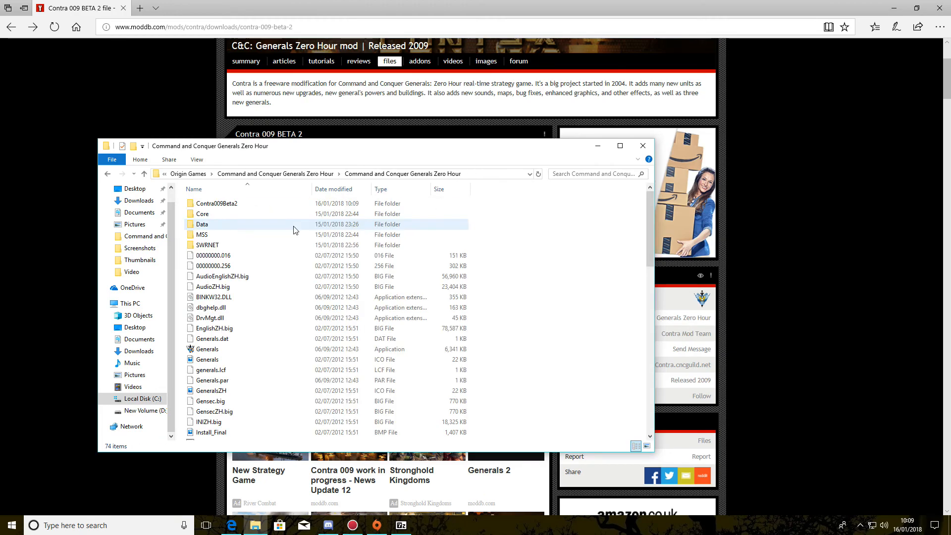
{"action": "scroll", "scroll_direction": "down", "scroll_amount": 3}
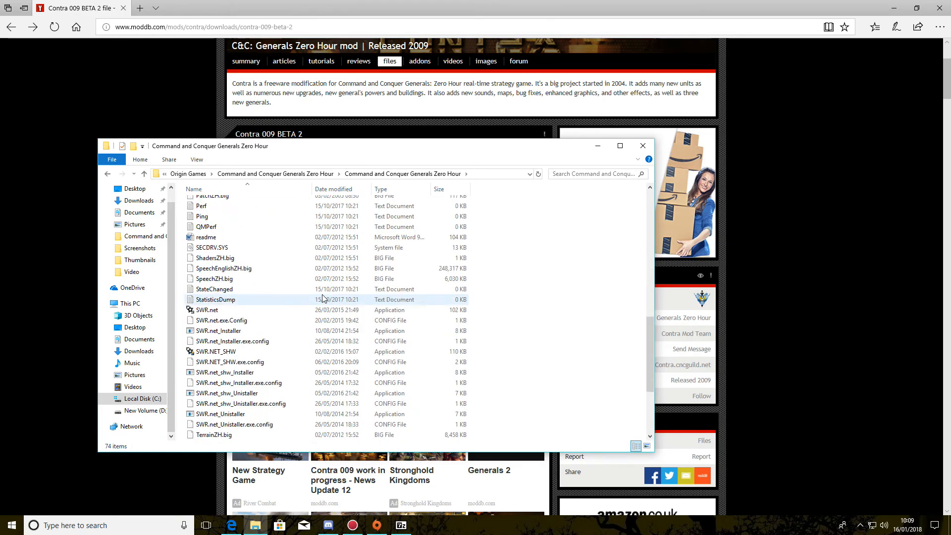
{"action": "scroll", "scroll_direction": "down", "scroll_amount": 3}
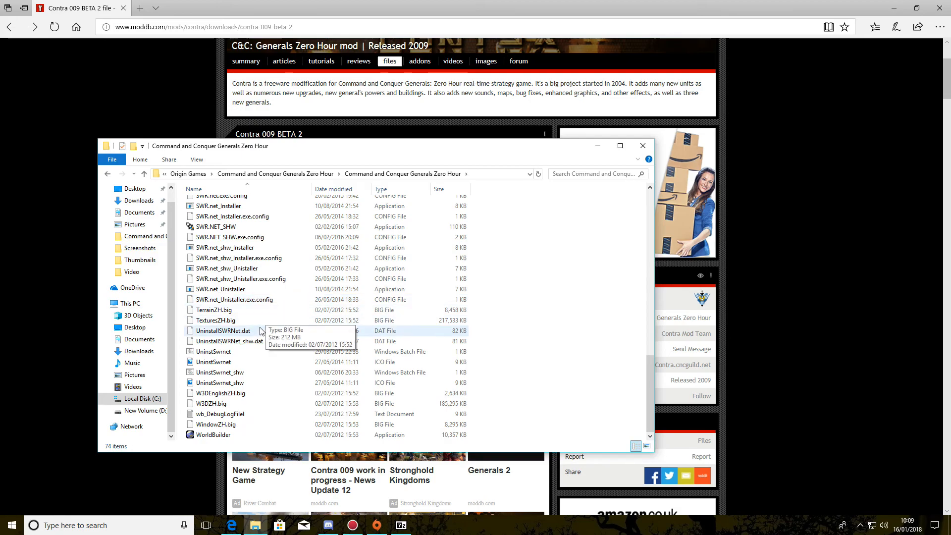
{"action": "scroll", "scroll_direction": "up", "scroll_amount": 3}
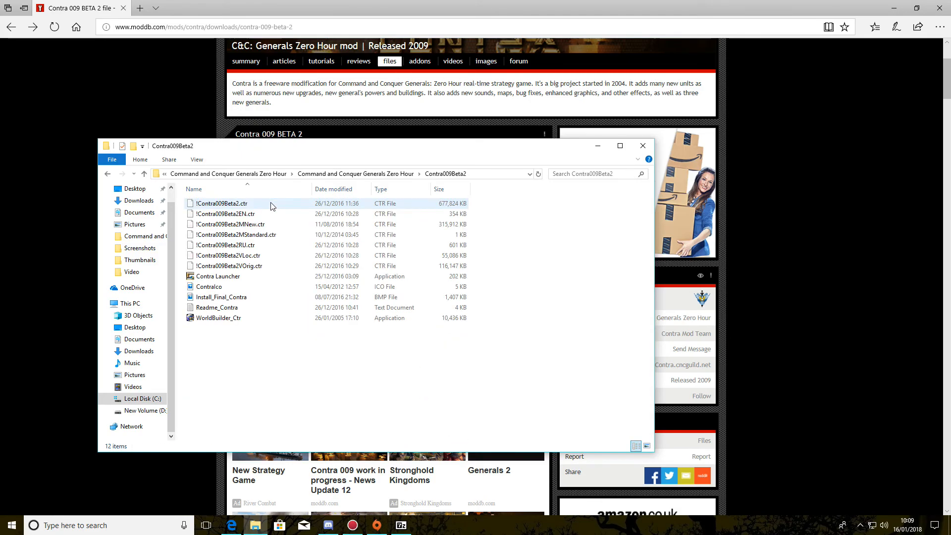
{"action": "left_click", "coordinate": [209, 287]}
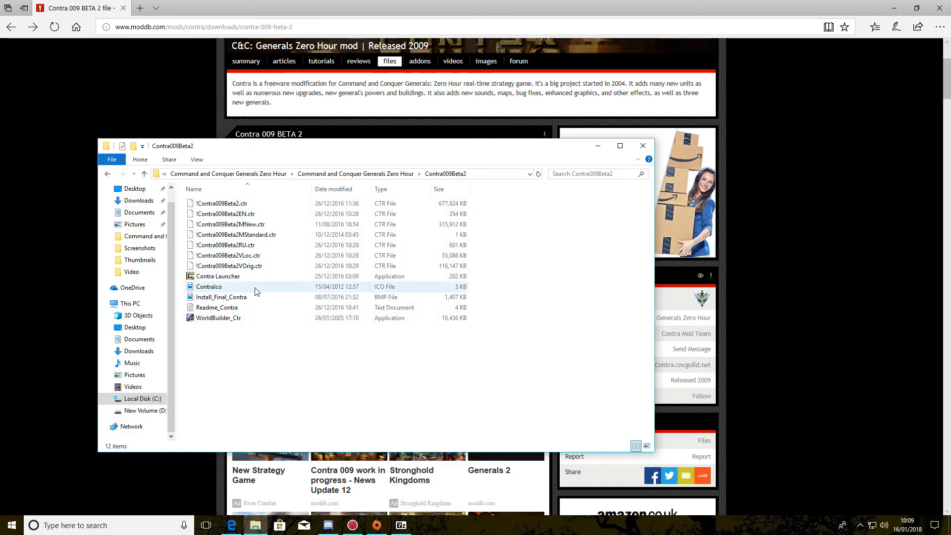
Run Contra Launcher as administrator and accept the User Account Control prompt
{"action": "right_click", "coordinate": [217, 277]}
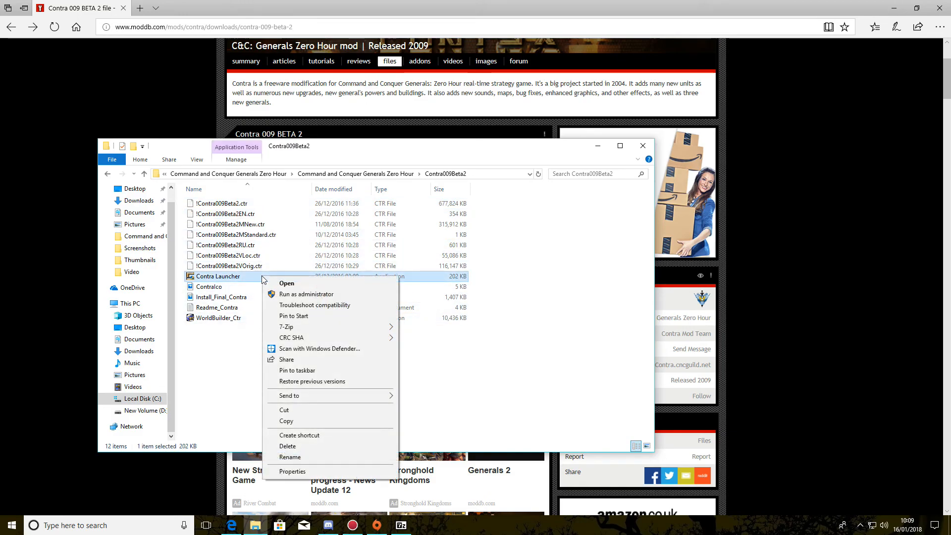
{"action": "left_click", "coordinate": [306, 294]}
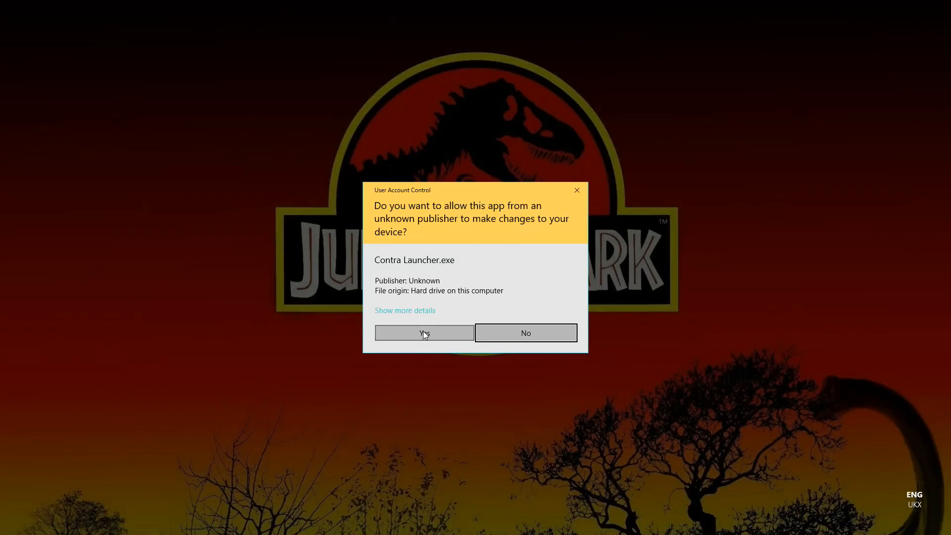
{"action": "left_click", "coordinate": [423, 333]}
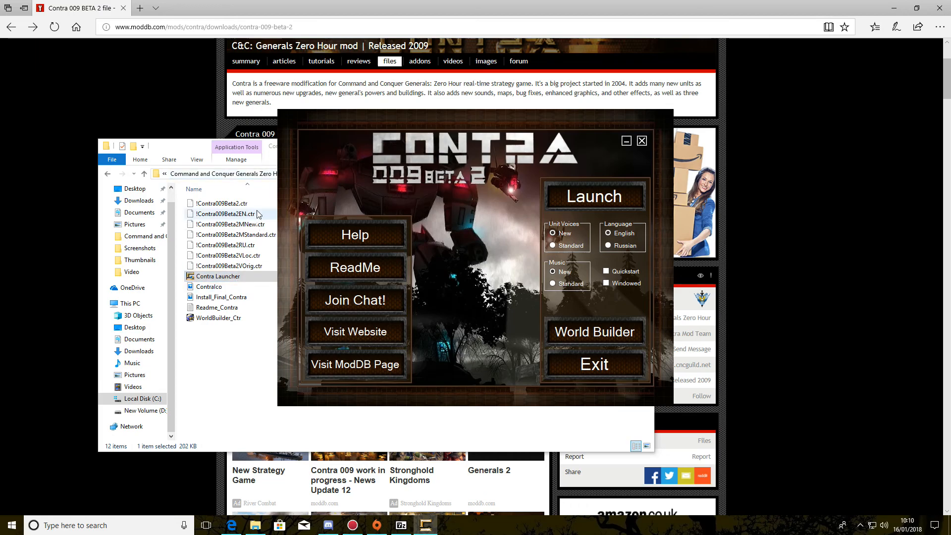
{"action": "mouse_move", "coordinate": [264, 220]}
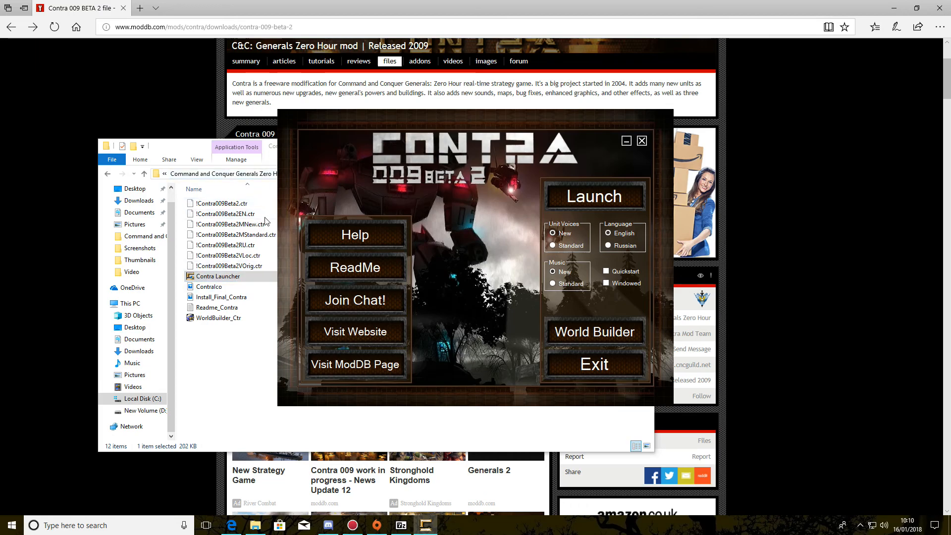
{"action": "mouse_move", "coordinate": [593, 197]}
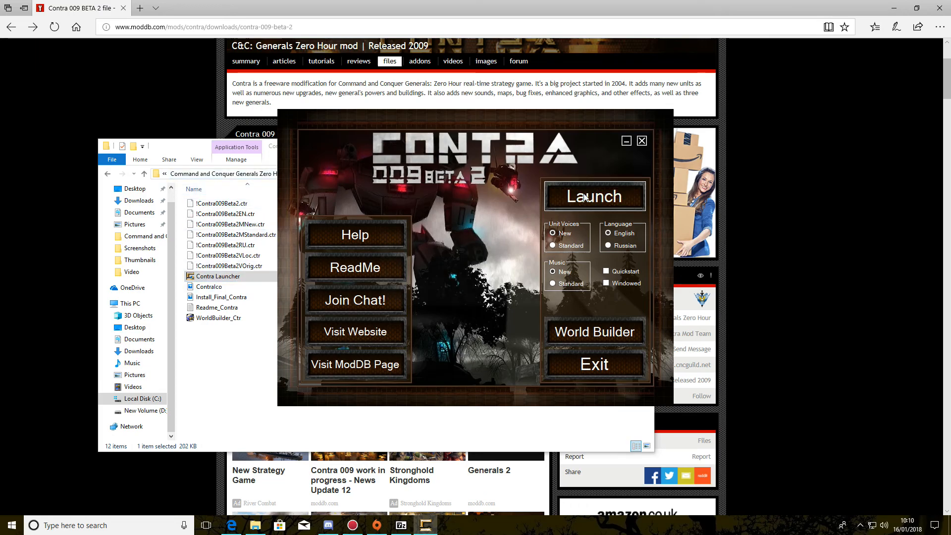
Launch the mod from the subfolder and dismiss the missing Install_Final.bmp error
{"action": "left_click", "coordinate": [595, 195]}
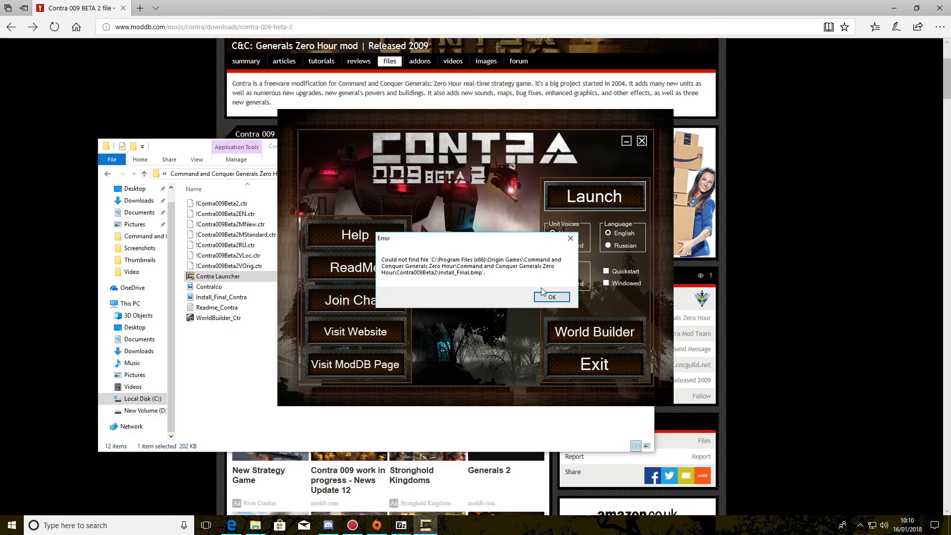
{"action": "left_click", "coordinate": [551, 297]}
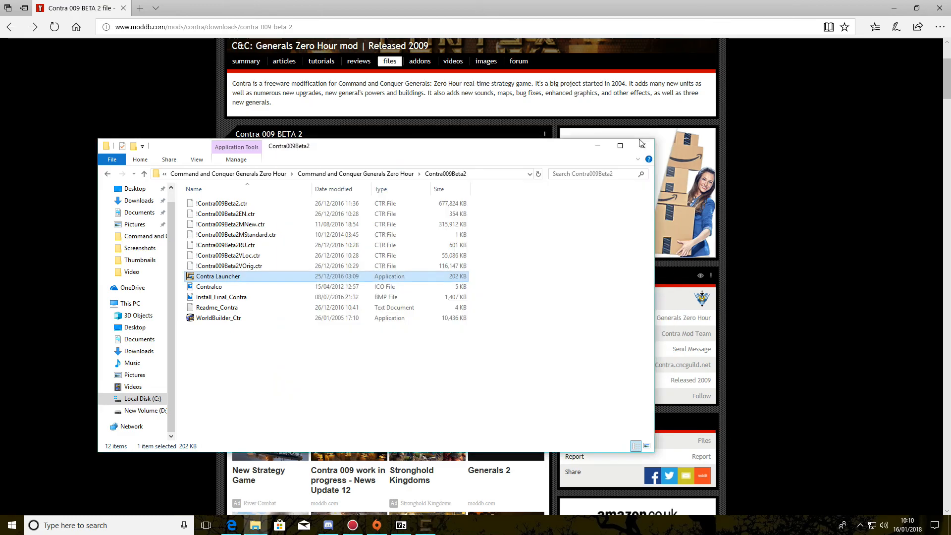
Select all 12 Contra009Beta2 files, paste them into the Zero Hour main folder, and select Contra Launcher there
{"action": "left_click", "coordinate": [331, 354]}
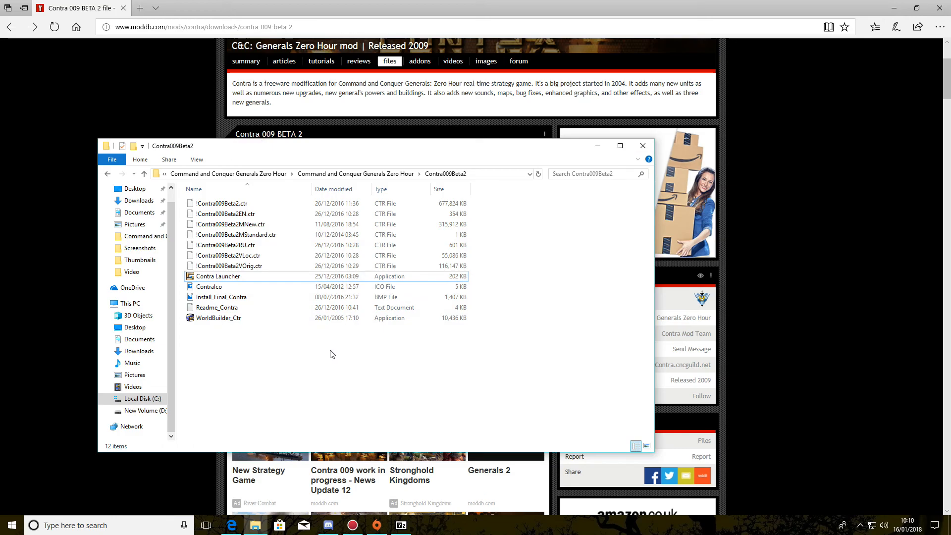
{"action": "key", "text": "ctrl+a"}
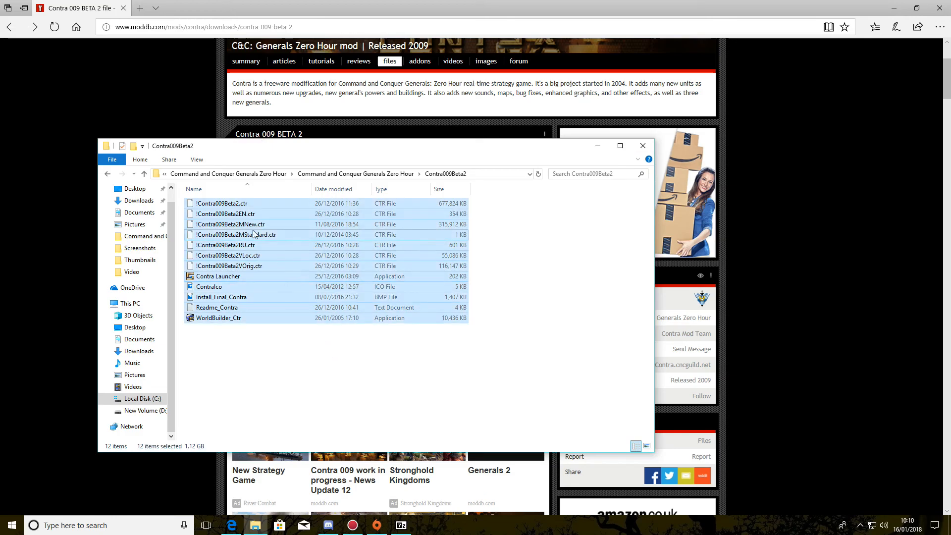
{"action": "mouse_move", "coordinate": [86, 190]}
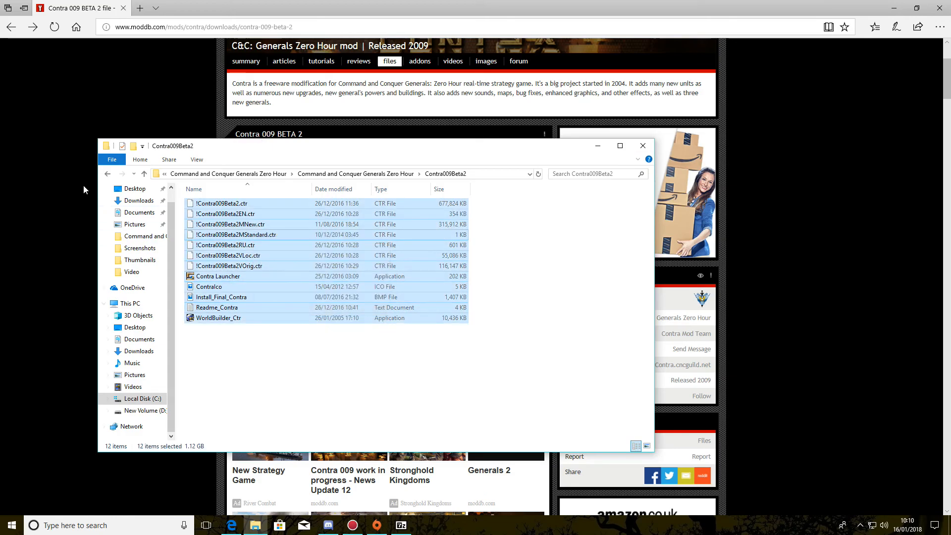
{"action": "left_click", "coordinate": [145, 174]}
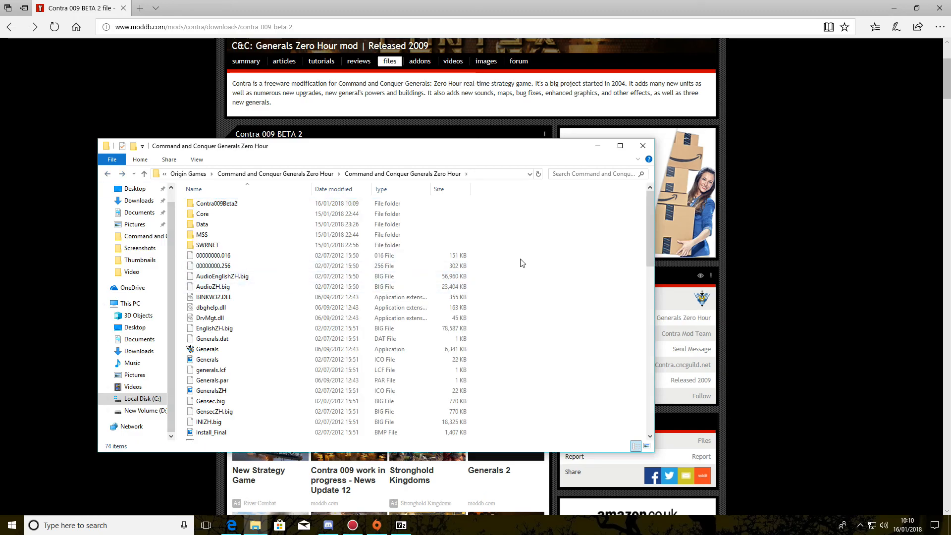
{"action": "mouse_move", "coordinate": [557, 347]}
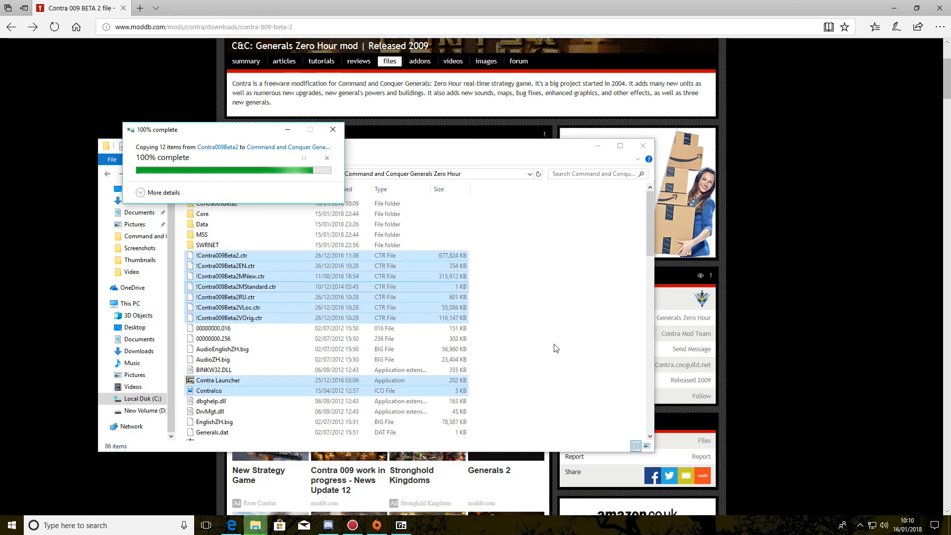
{"action": "left_click", "coordinate": [333, 129]}
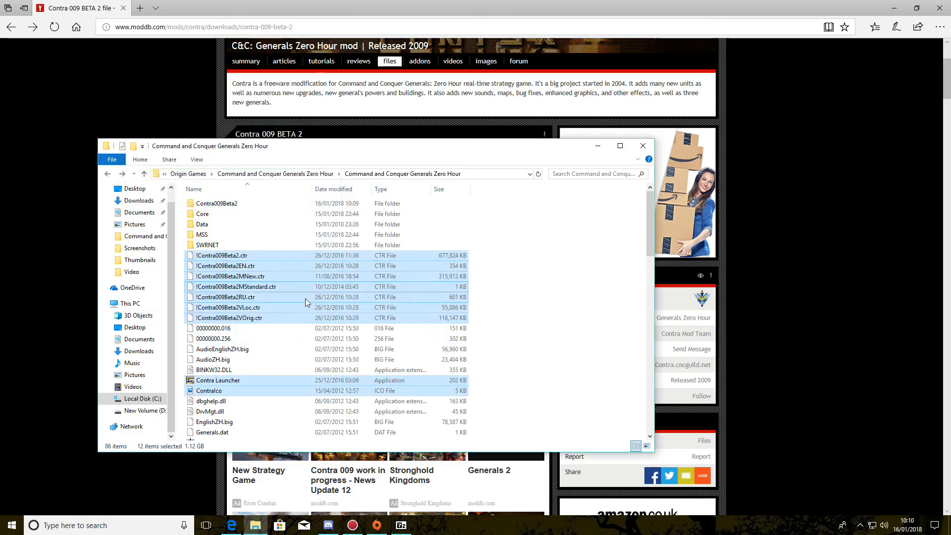
{"action": "left_click", "coordinate": [218, 381]}
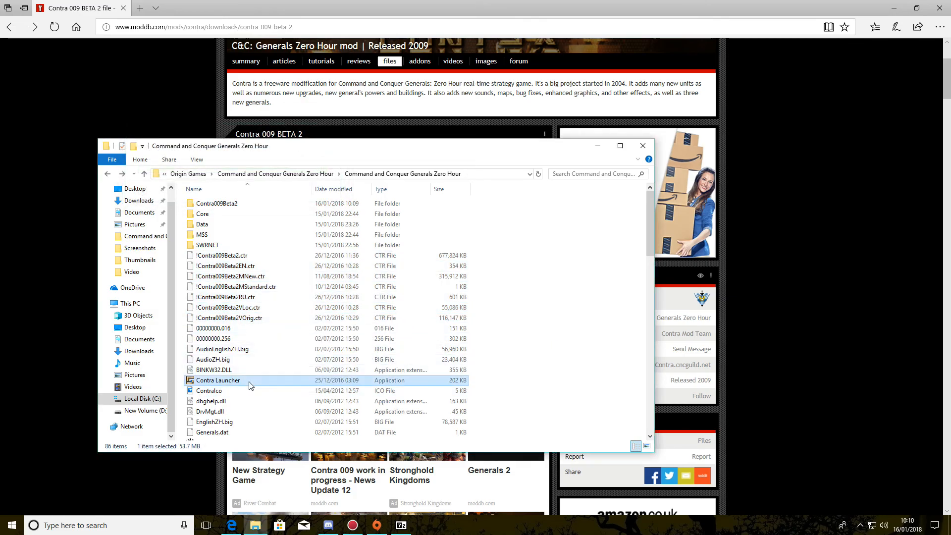
Run Contra Launcher from the Zero Hour folder, allow UAC, and launch the Contra 009 Beta 2 mod
{"action": "double_click", "coordinate": [217, 379]}
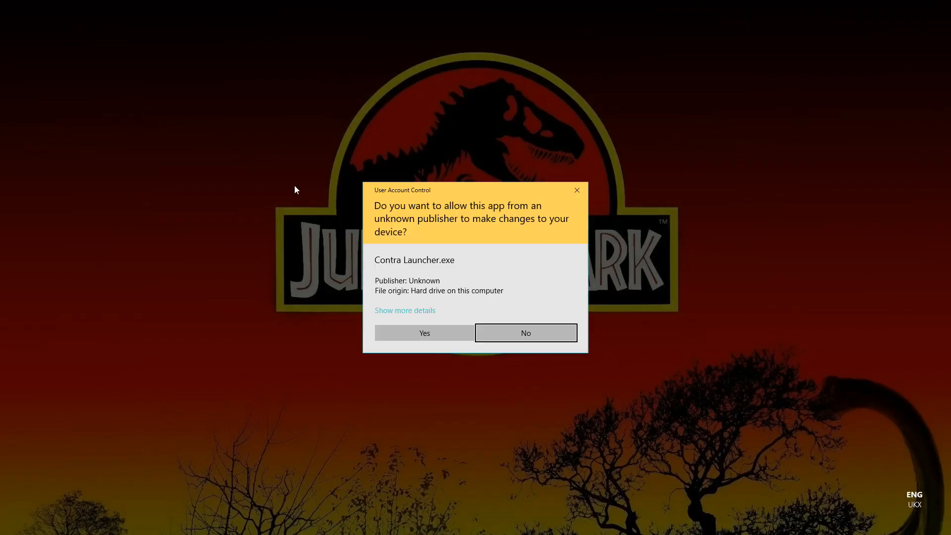
{"action": "left_click", "coordinate": [424, 333]}
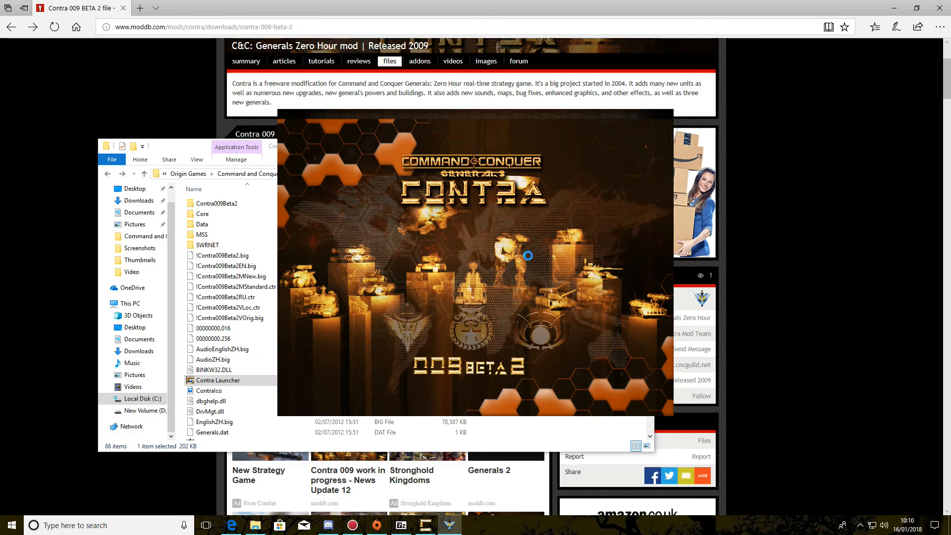
{"action": "mouse_move", "coordinate": [243, 236]}
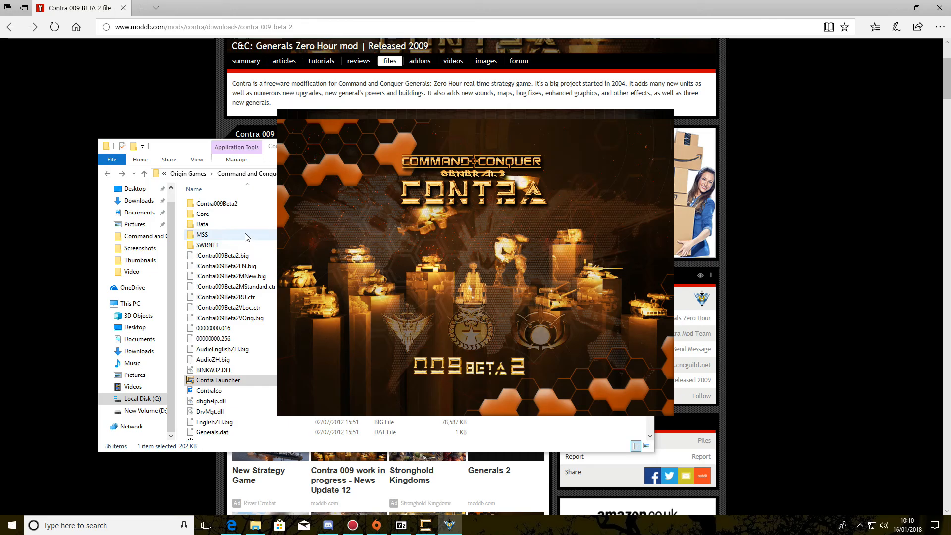
{"action": "double_click", "coordinate": [220, 379]}
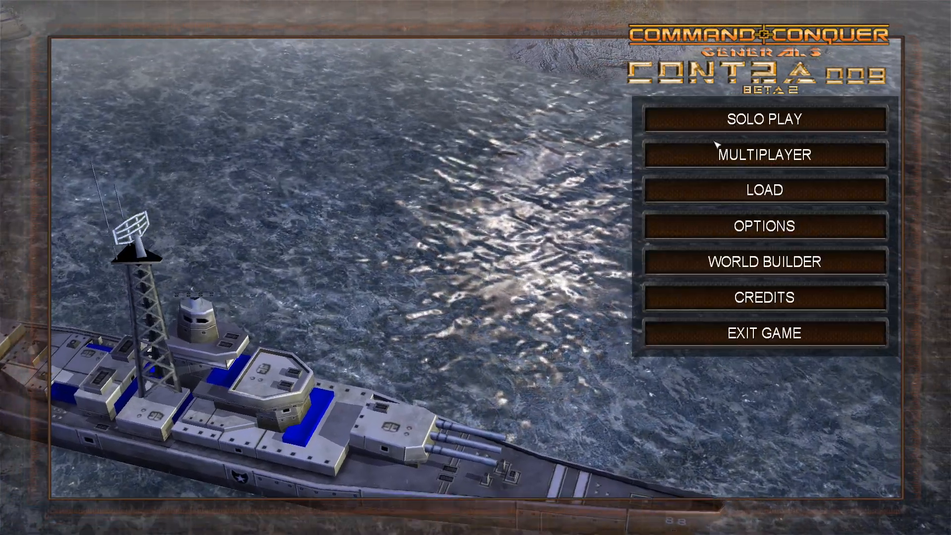
Go to Solo Play > Skirmish to reach the skirmish setup screen
{"action": "left_click", "coordinate": [765, 119]}
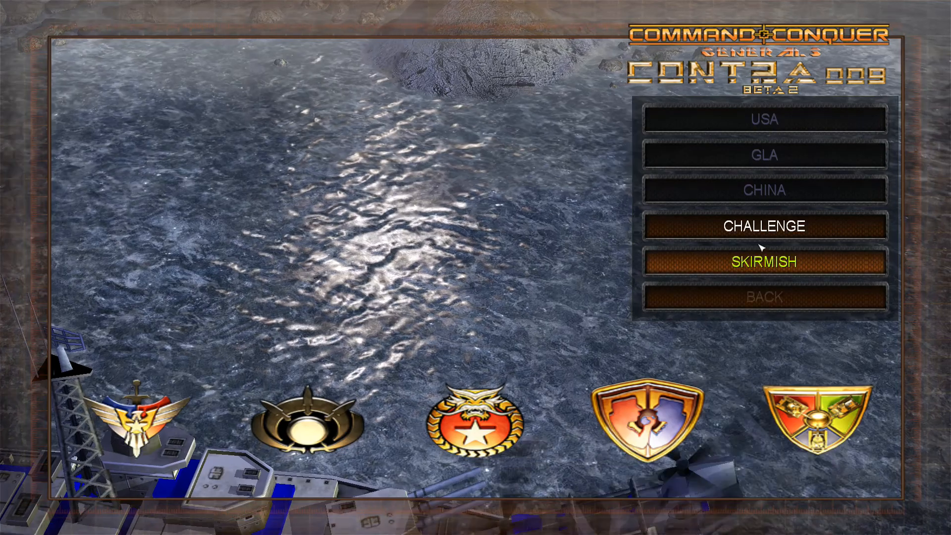
{"action": "left_click", "coordinate": [764, 262]}
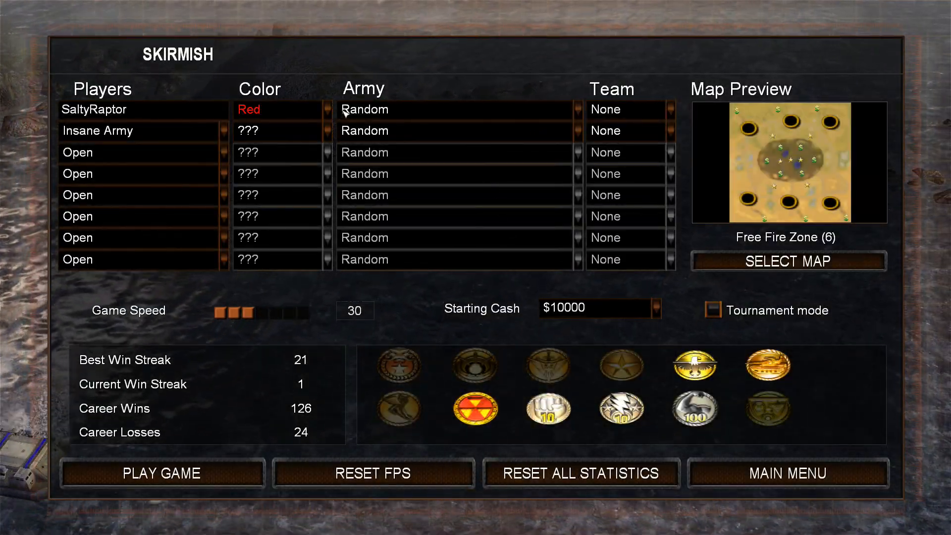
Browse the Army dropdown and Select Map list without changes, cancel, and return to Main Menu
{"action": "left_click", "coordinate": [576, 131]}
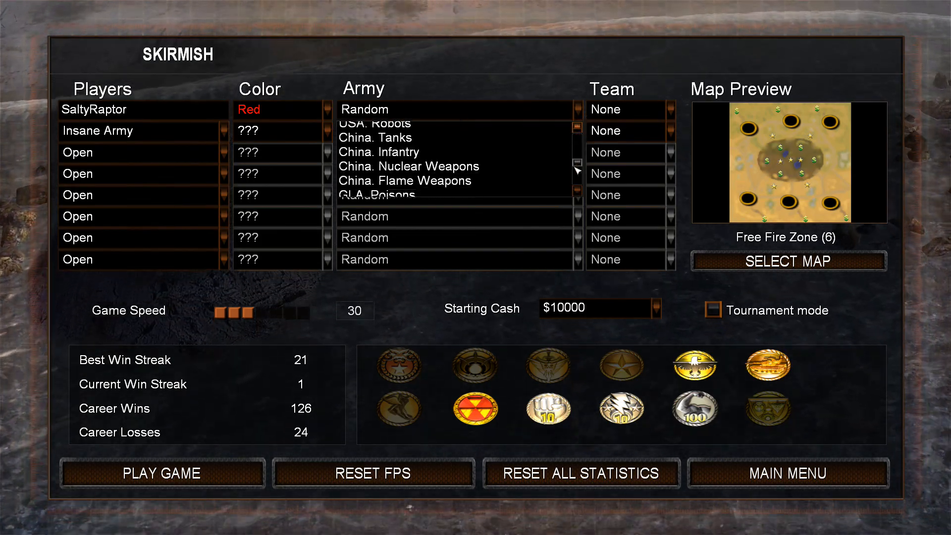
{"action": "scroll", "scroll_direction": "up", "scroll_amount": 3}
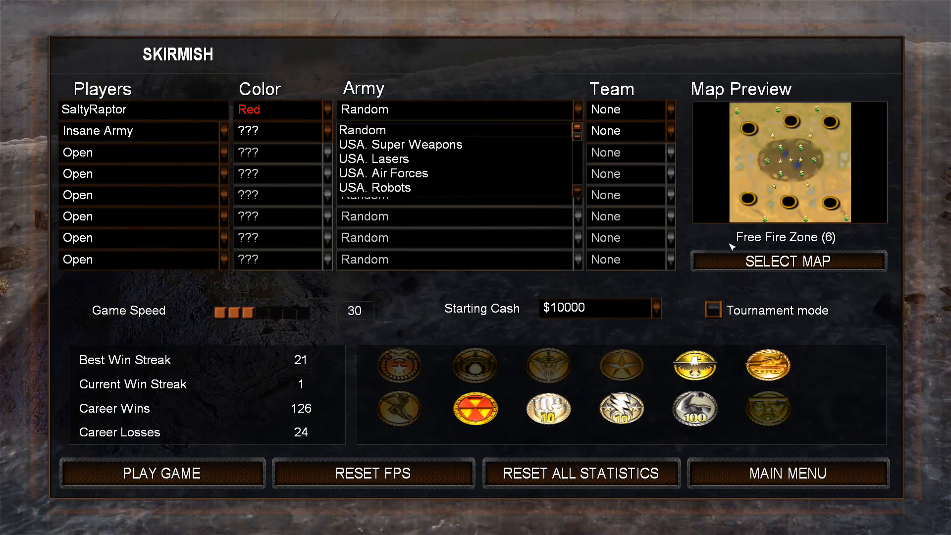
{"action": "left_click", "coordinate": [788, 262]}
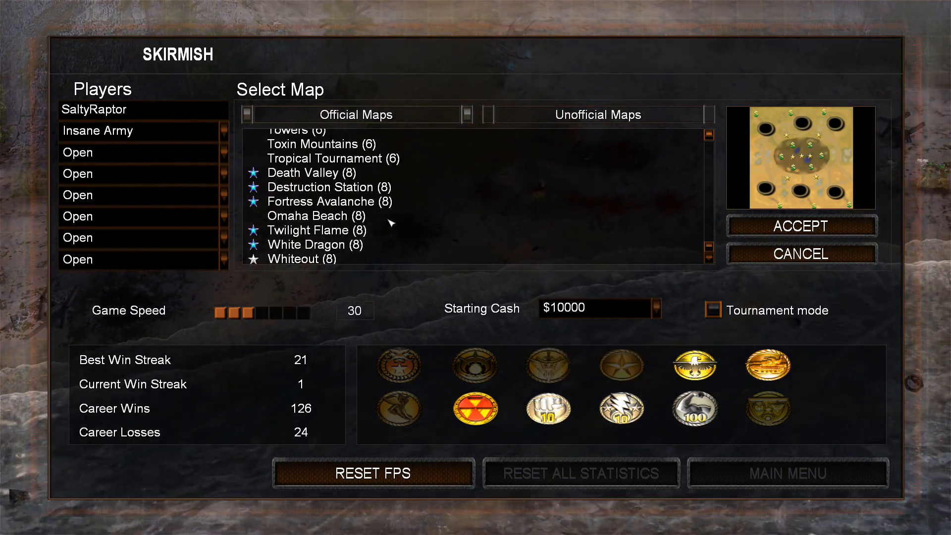
{"action": "left_click", "coordinate": [800, 226]}
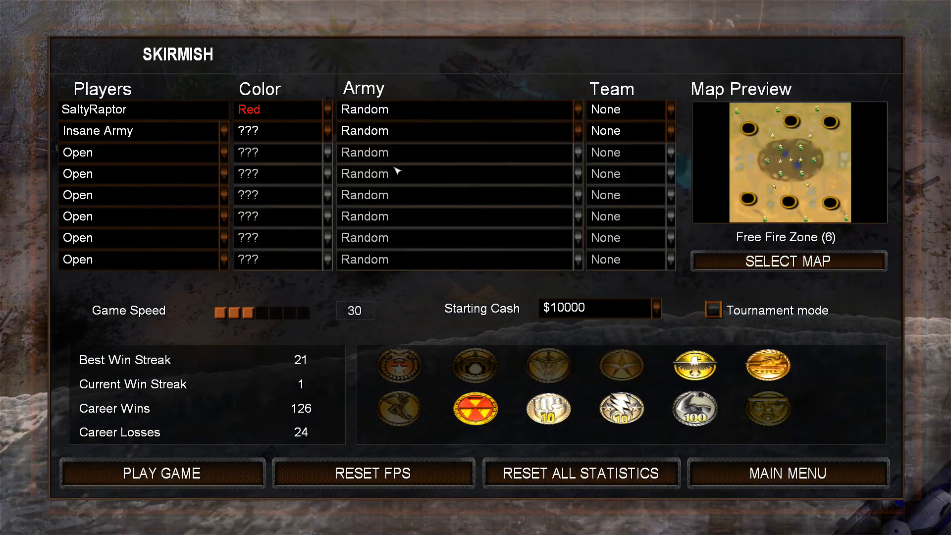
{"action": "mouse_move", "coordinate": [455, 254]}
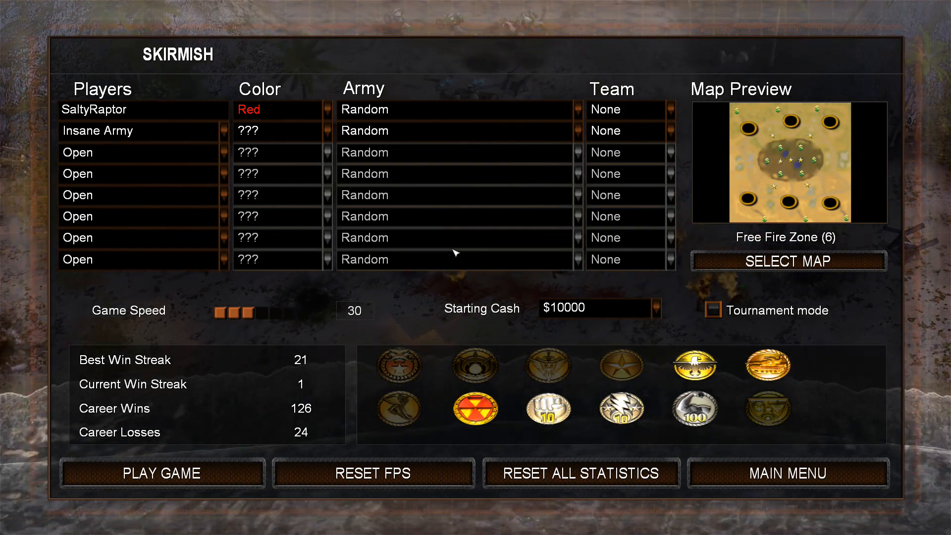
{"action": "mouse_move", "coordinate": [517, 209]}
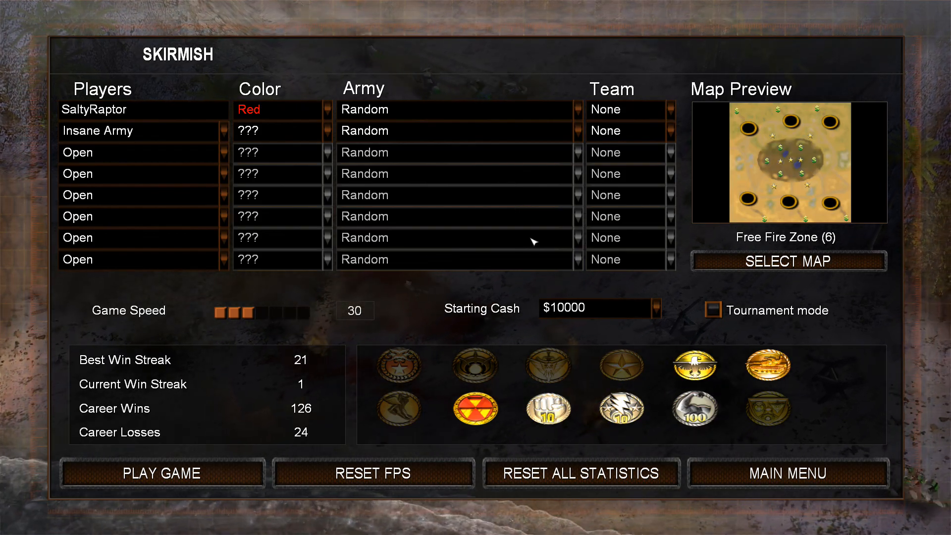
{"action": "mouse_move", "coordinate": [481, 145]}
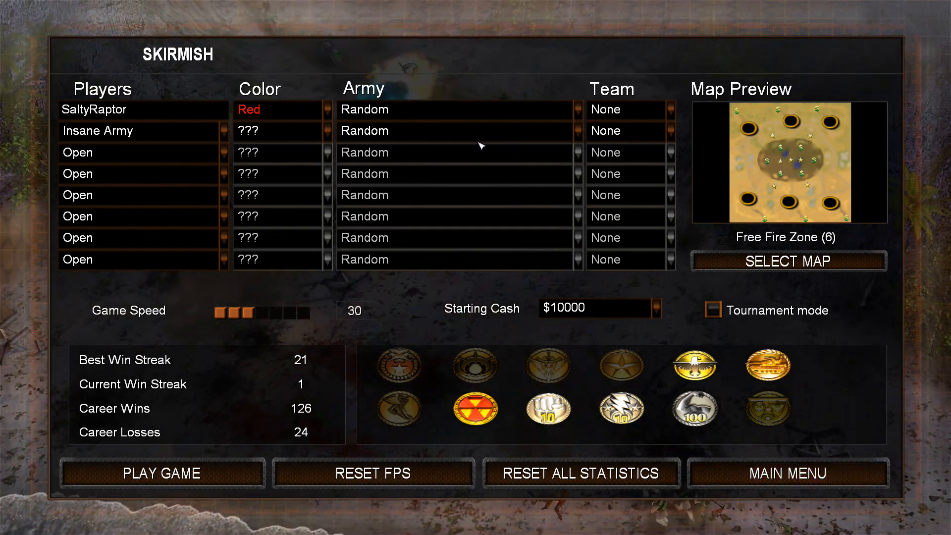
{"action": "left_click", "coordinate": [788, 473]}
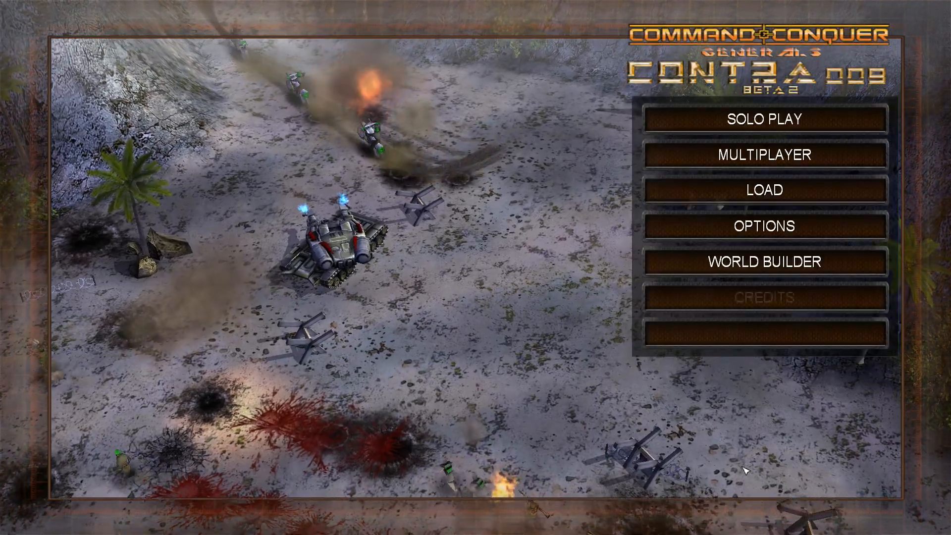